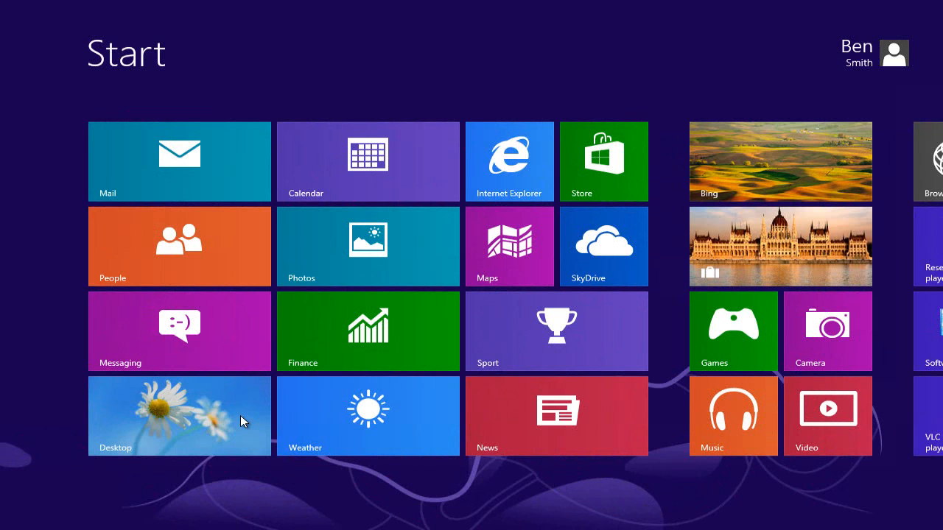
Browse to the \\server1\CorpData share, which appears empty for this user
{"action": "left_click", "coordinate": [178, 415]}
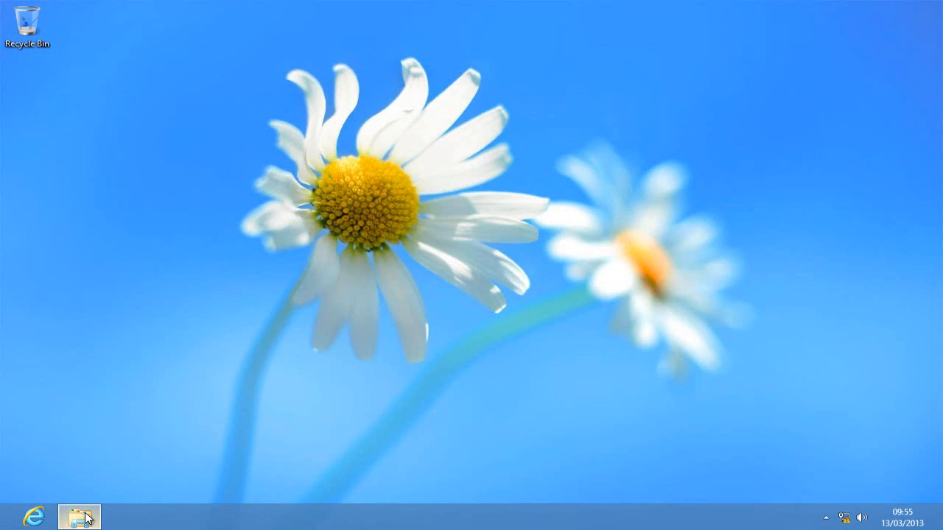
{"action": "left_click", "coordinate": [80, 516]}
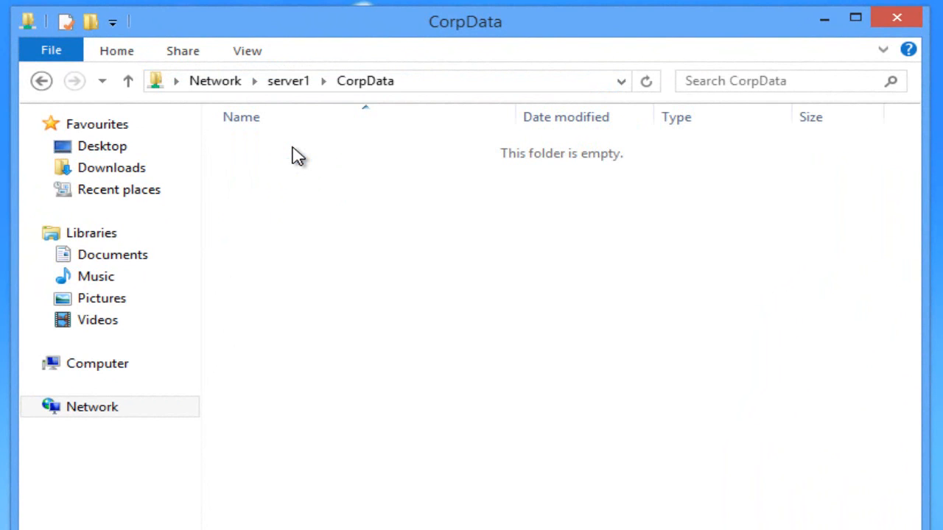
{"action": "left_click", "coordinate": [854, 18]}
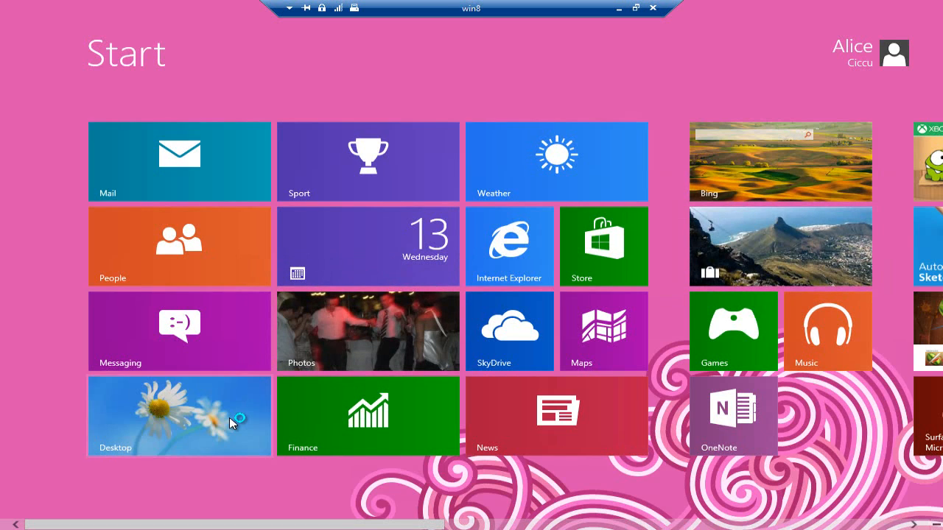
From the second session, browse to \\server1\CorpData and select TeastDAC.rtf
{"action": "left_click", "coordinate": [179, 415]}
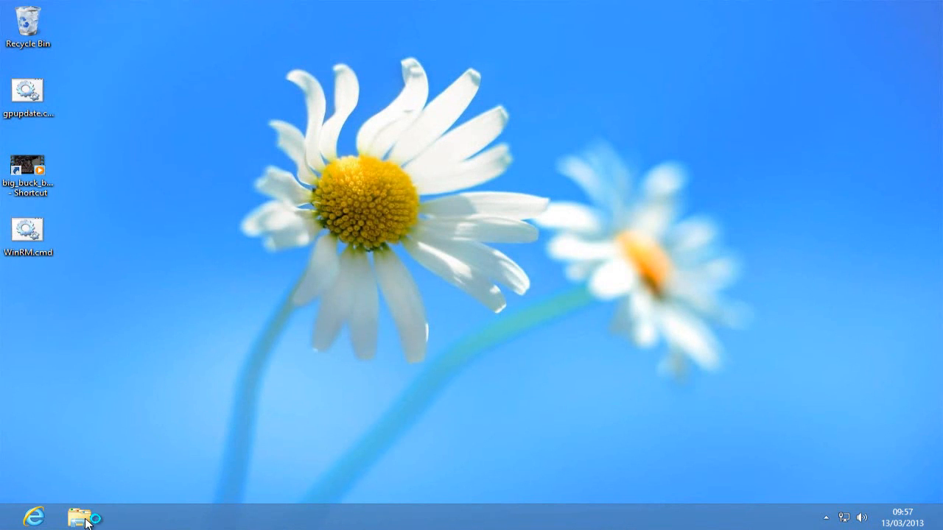
{"action": "left_click", "coordinate": [80, 519]}
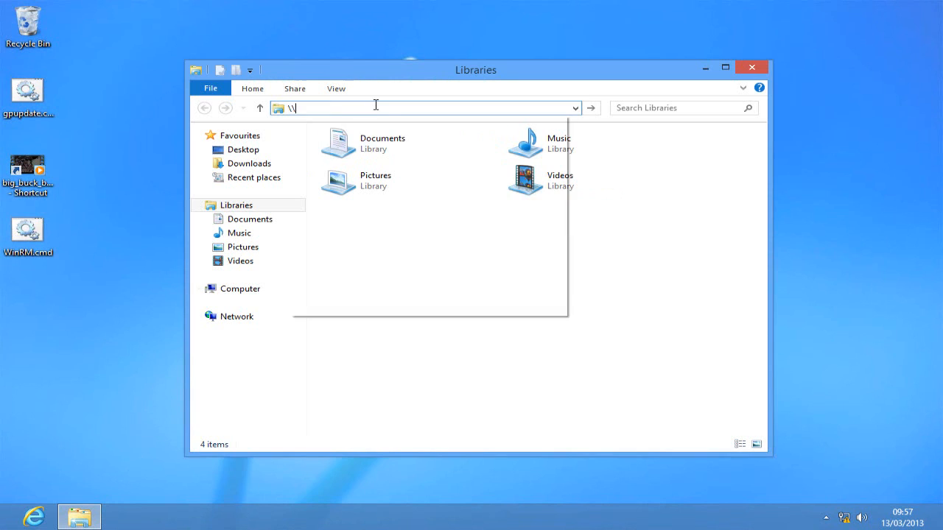
{"action": "key", "text": "Return"}
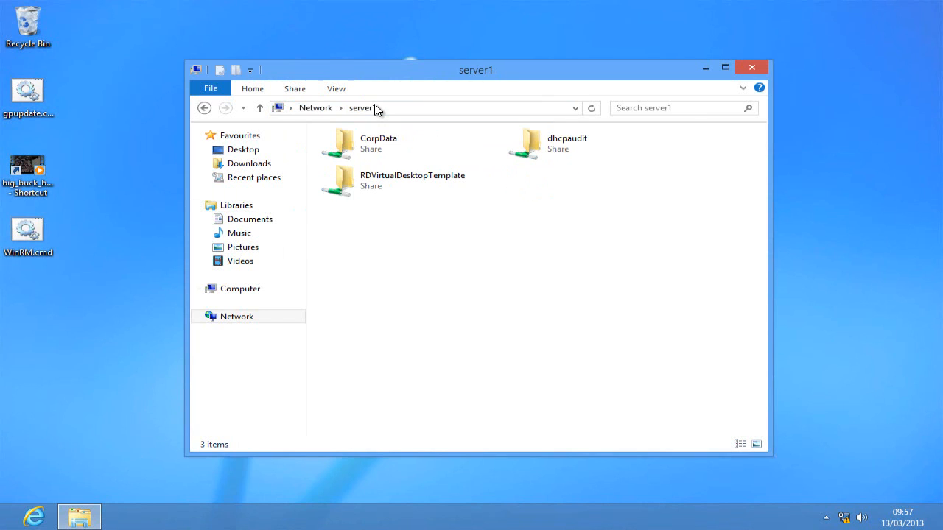
{"action": "double_click", "coordinate": [343, 143]}
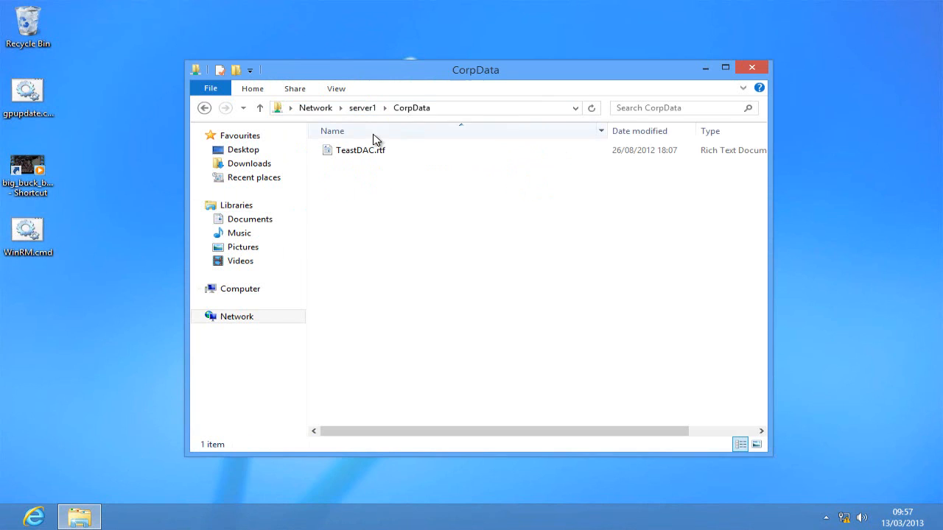
{"action": "left_click", "coordinate": [359, 150]}
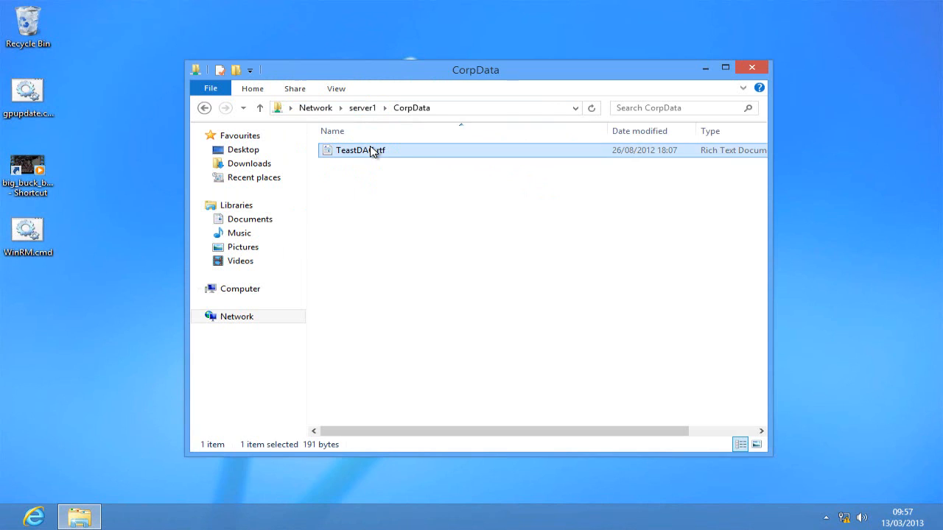
Edit TeastDAC.rtf to read "I have Successfully tested DAC" and save it to the share
{"action": "double_click", "coordinate": [359, 150]}
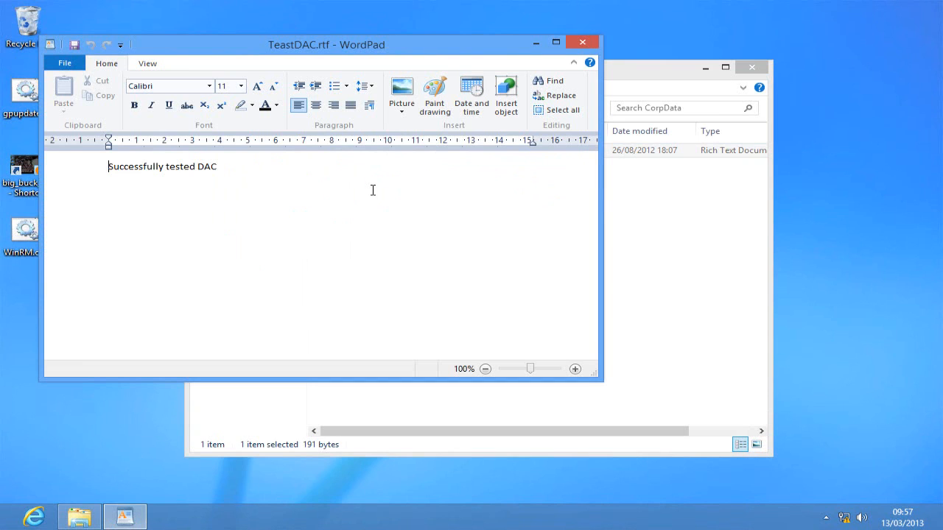
{"action": "type", "text": "I h"}
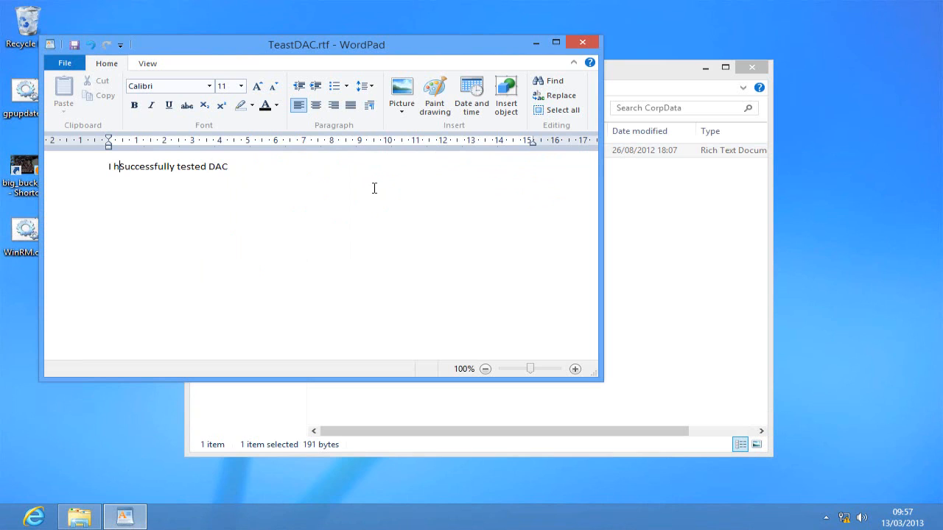
{"action": "type", "text": "ave"}
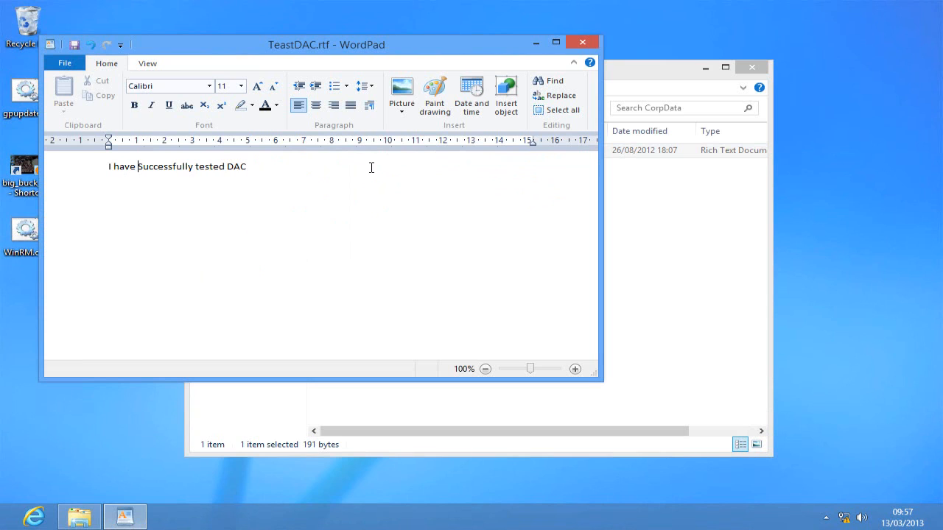
{"action": "left_click", "coordinate": [582, 41]}
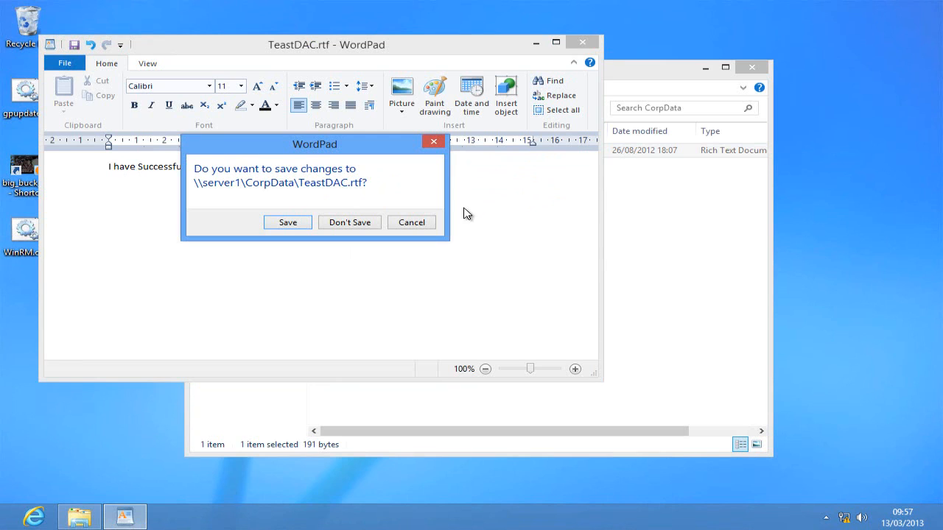
{"action": "left_click", "coordinate": [349, 221]}
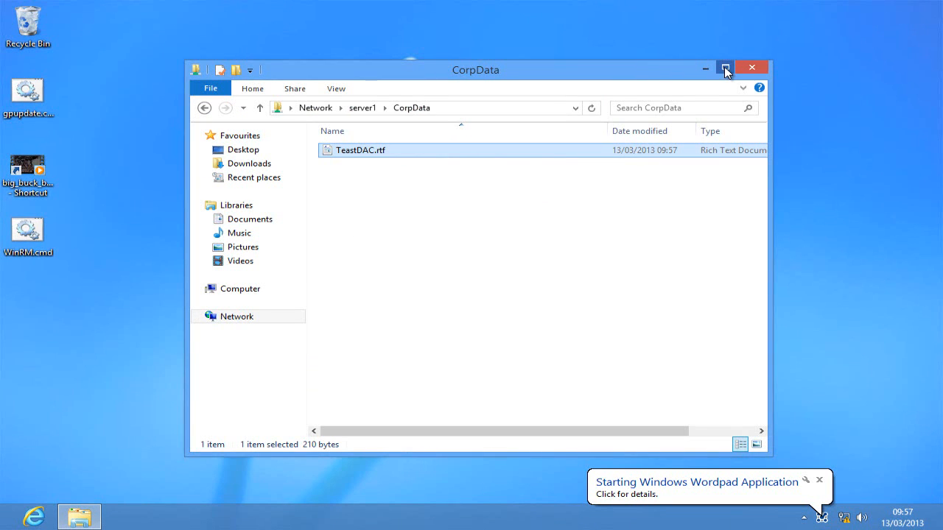
{"action": "mouse_move", "coordinate": [725, 68]}
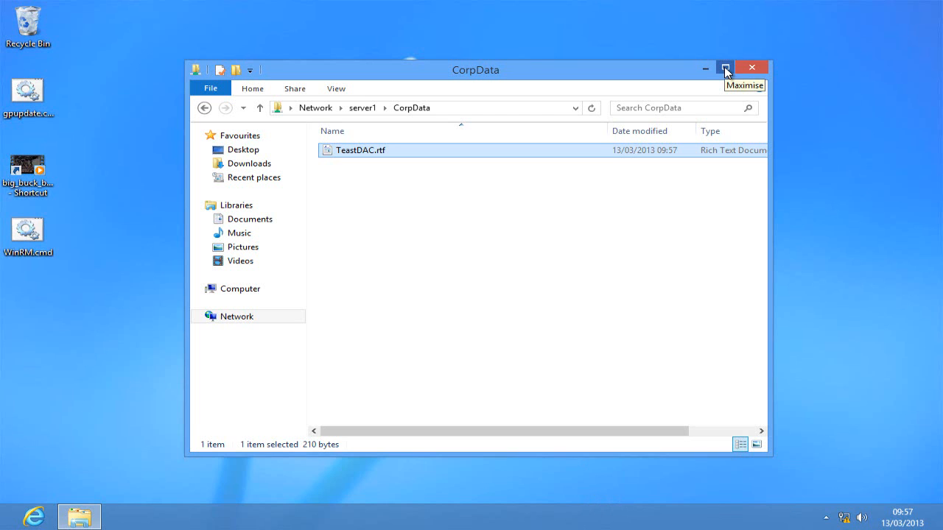
{"action": "mouse_move", "coordinate": [751, 68]}
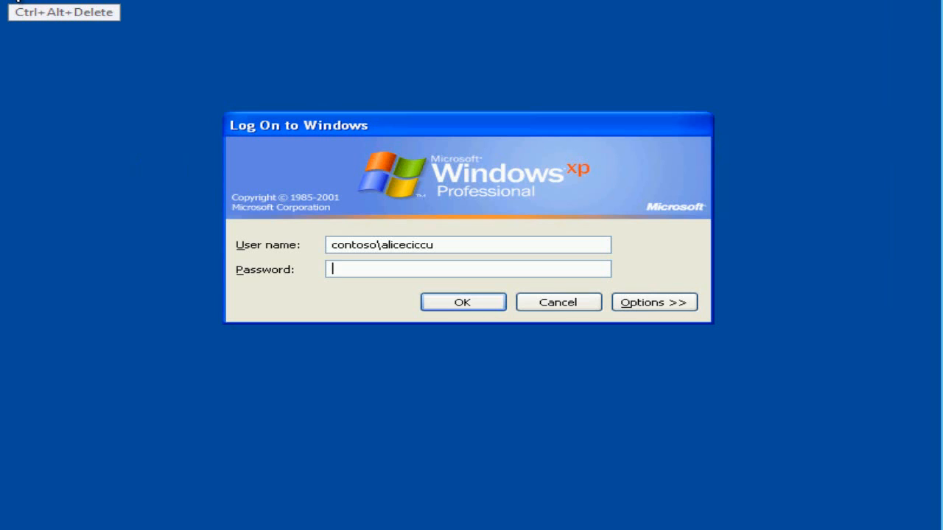
Log on to the XP client as contoso\alicecicu and browse to \\server1\CorpData
{"action": "type", "text": "•"}
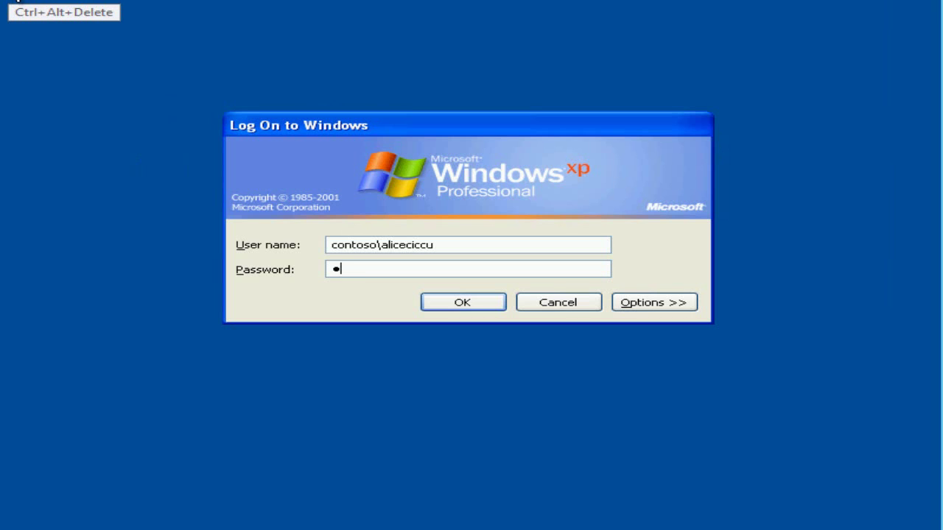
{"action": "type", "text": "password"}
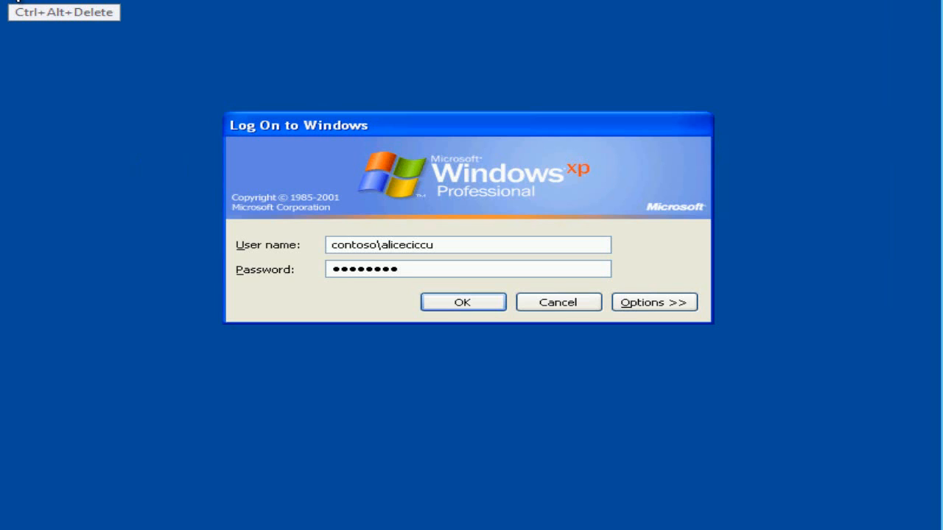
{"action": "left_click", "coordinate": [463, 302]}
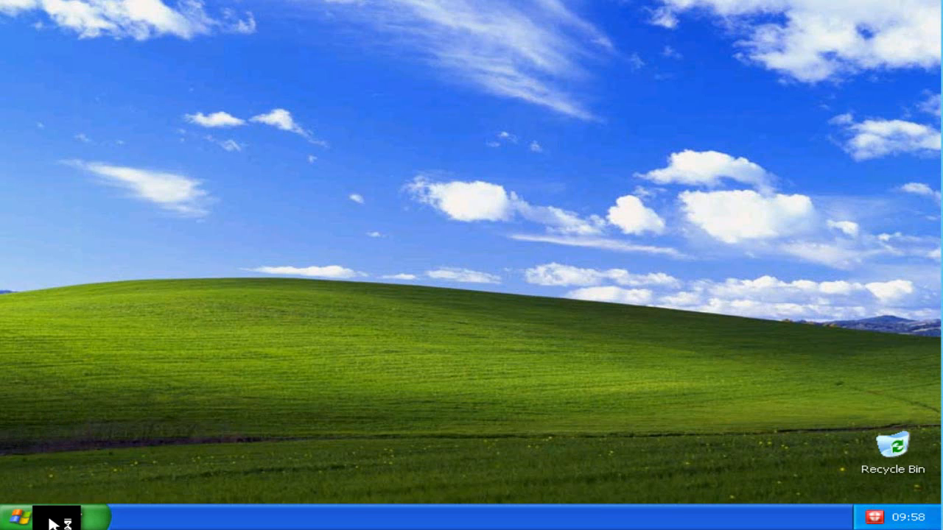
{"action": "left_click", "coordinate": [29, 515]}
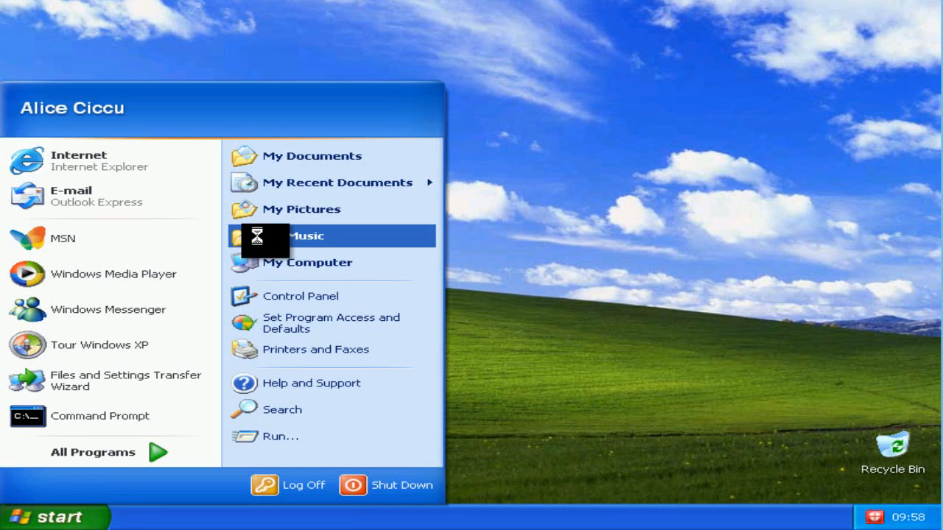
{"action": "left_click", "coordinate": [302, 235]}
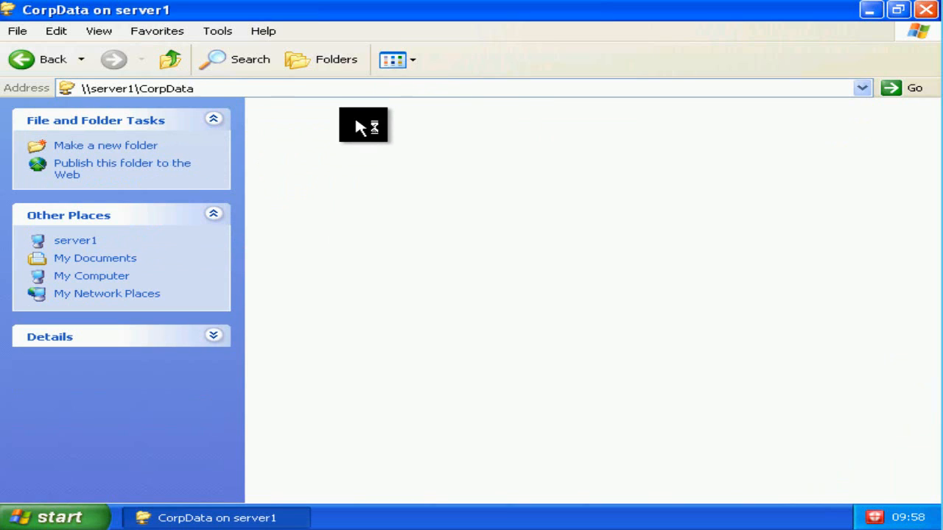
{"action": "mouse_move", "coordinate": [361, 125]}
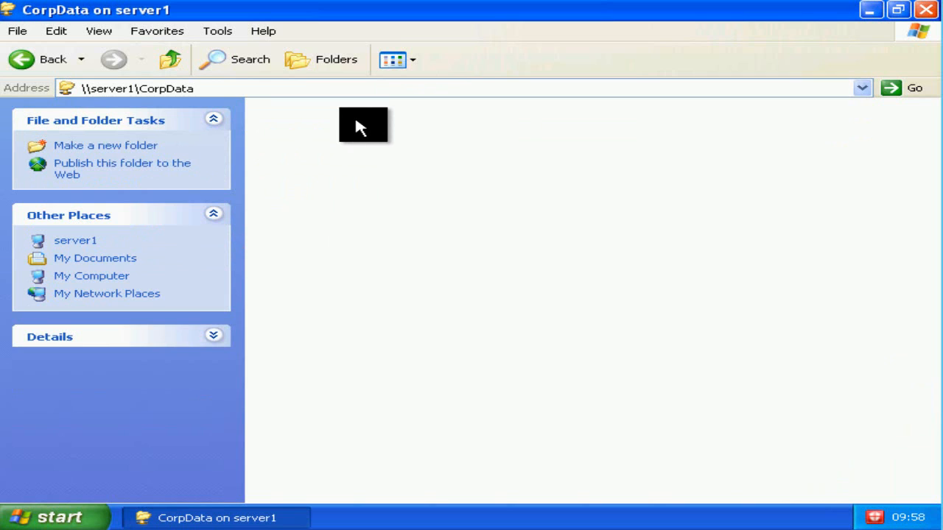
Switch to the server and launch Active Directory Administrative Center
{"action": "left_click", "coordinate": [925, 9]}
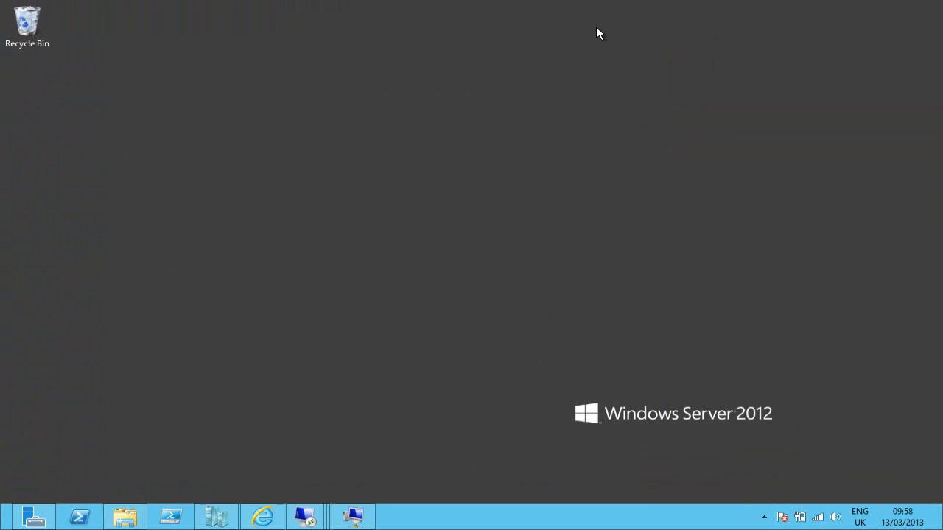
{"action": "mouse_move", "coordinate": [445, 199]}
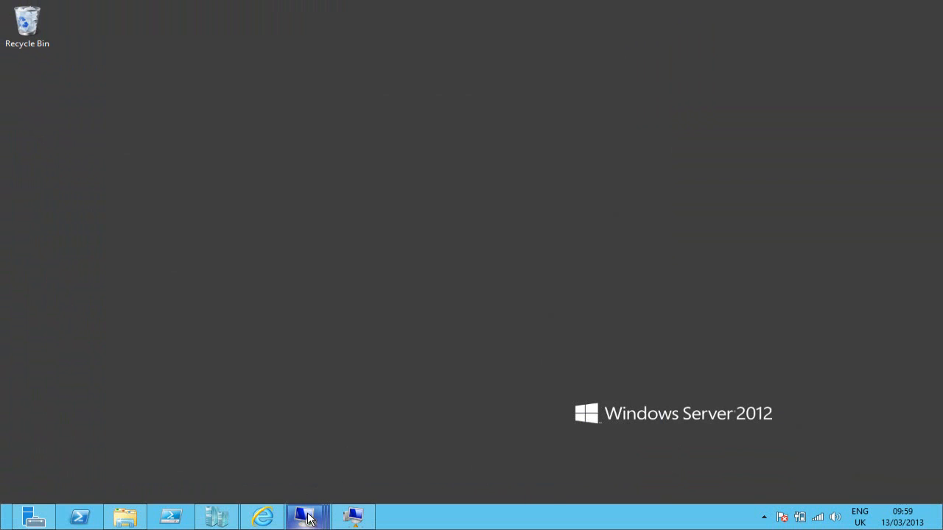
{"action": "left_click", "coordinate": [307, 515]}
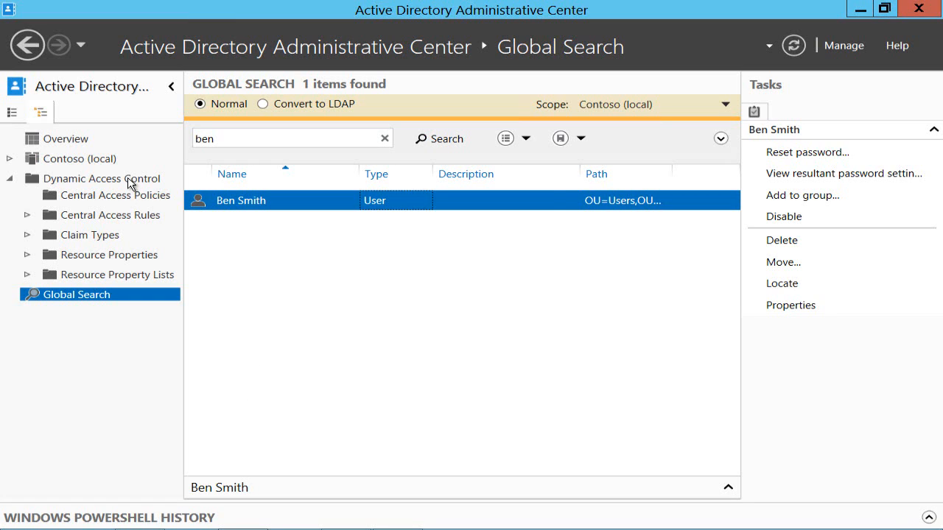
{"action": "mouse_move", "coordinate": [129, 183]}
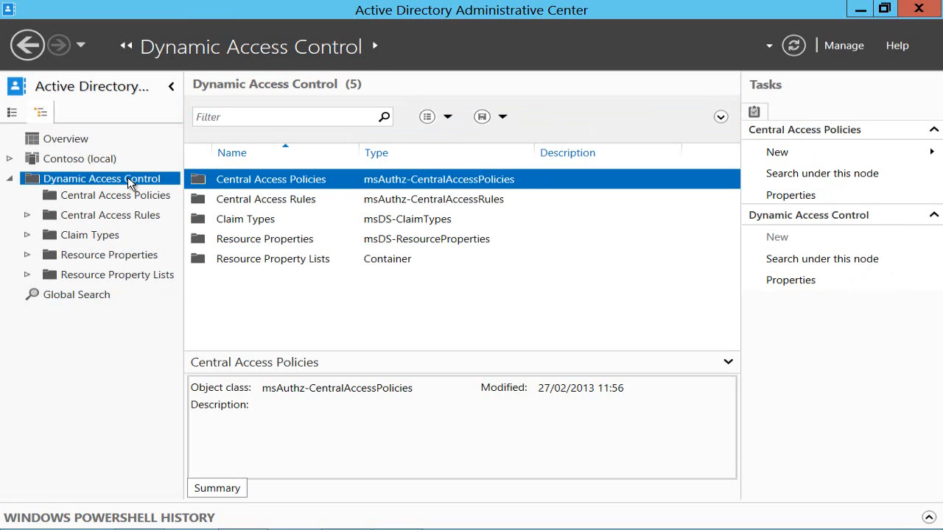
{"action": "mouse_move", "coordinate": [90, 236]}
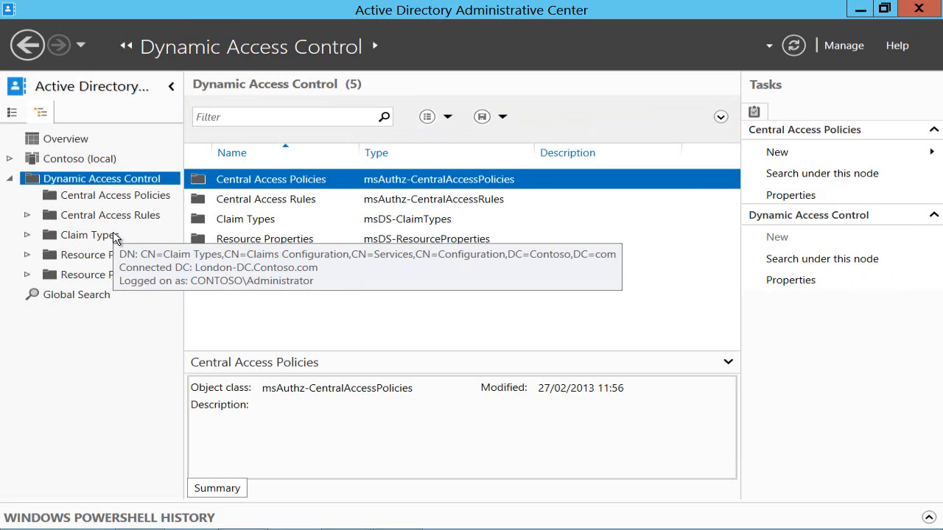
List the claim types and view the User-Country claim type's properties
{"action": "left_click", "coordinate": [85, 234]}
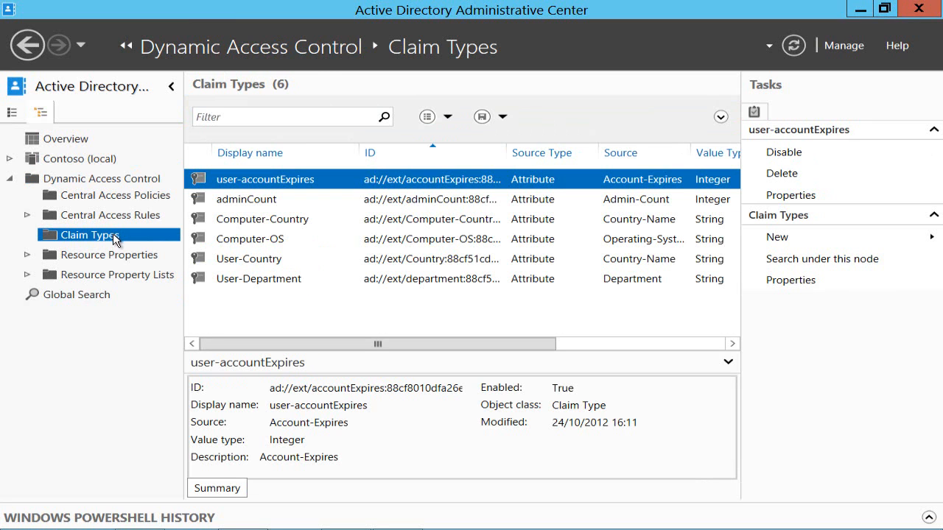
{"action": "mouse_move", "coordinate": [260, 305]}
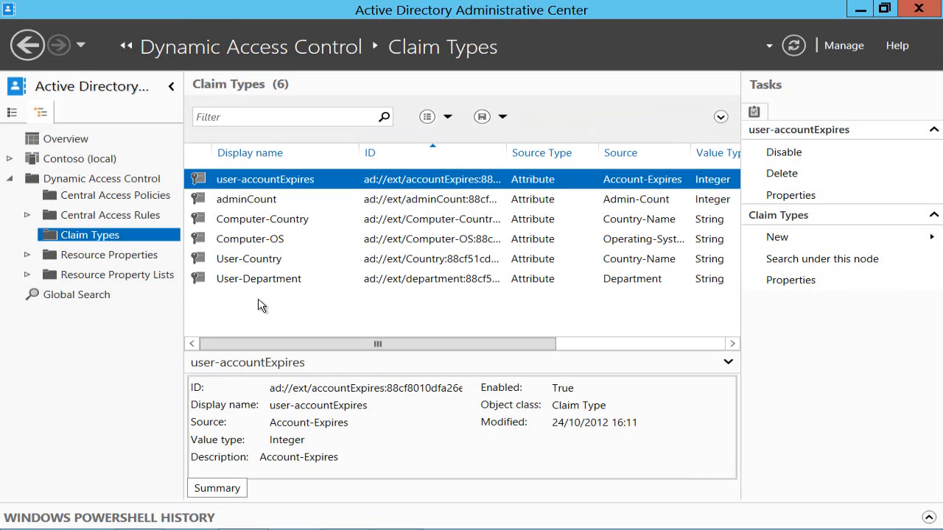
{"action": "mouse_move", "coordinate": [256, 263]}
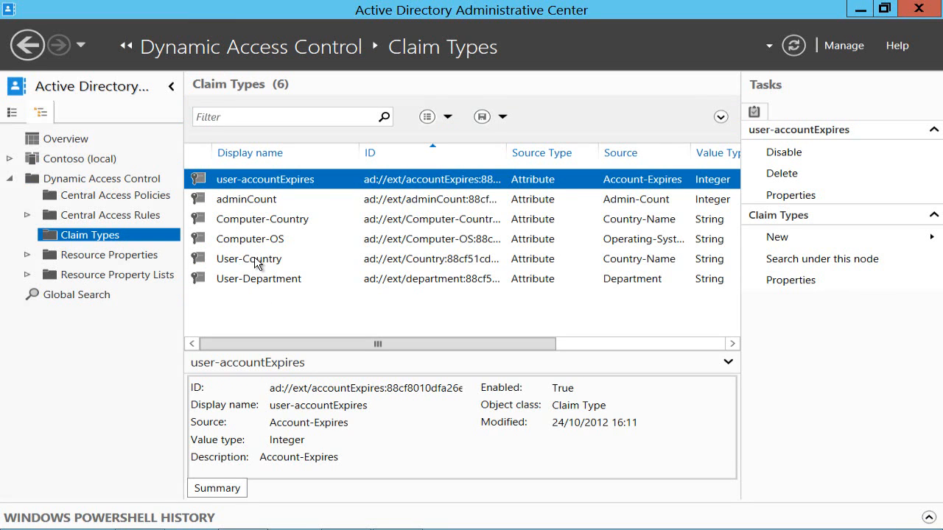
{"action": "double_click", "coordinate": [248, 259]}
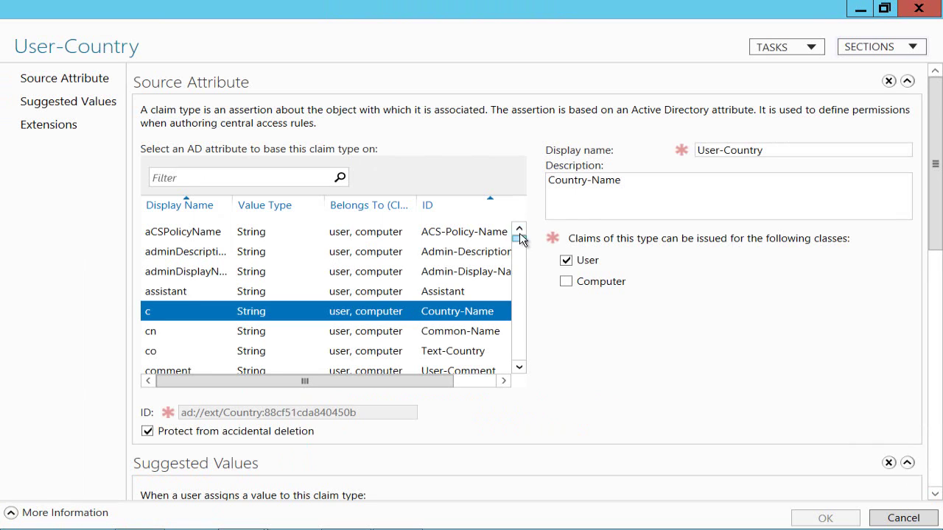
{"action": "mouse_move", "coordinate": [532, 279]}
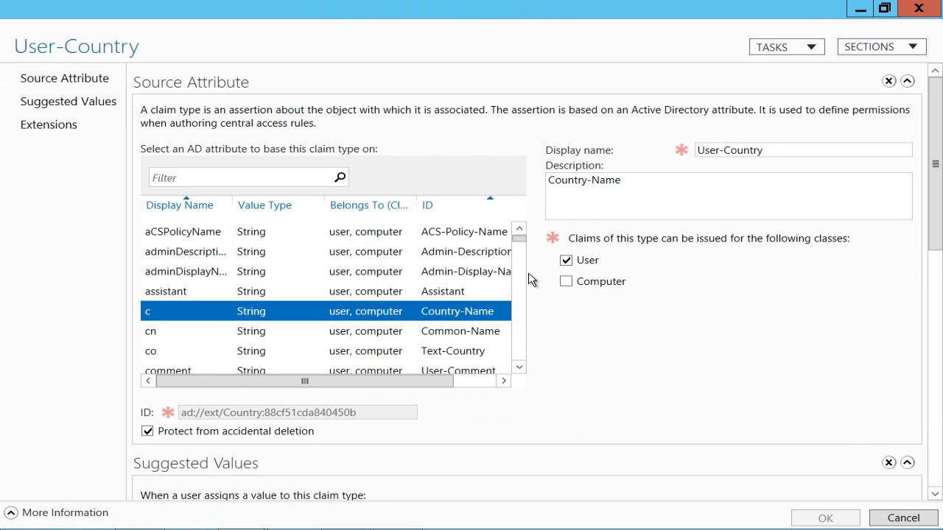
{"action": "mouse_move", "coordinate": [566, 282]}
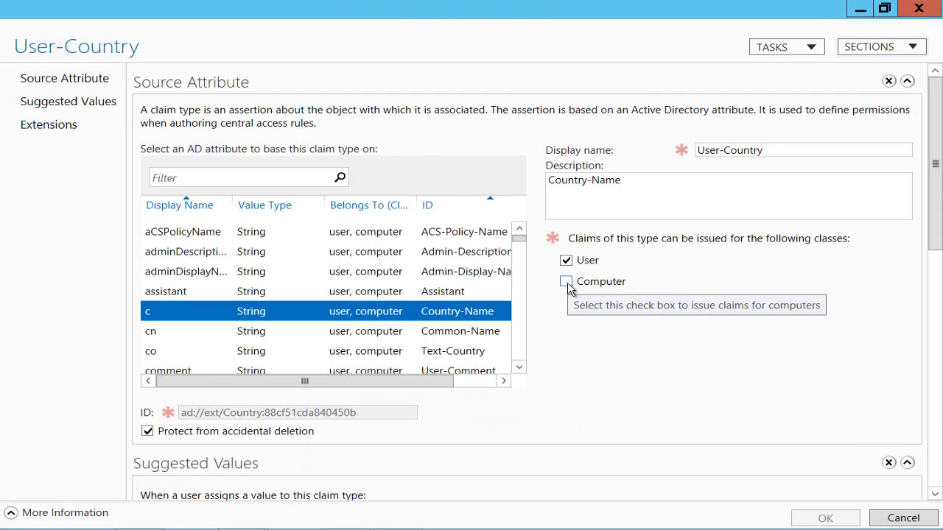
{"action": "mouse_move", "coordinate": [572, 336]}
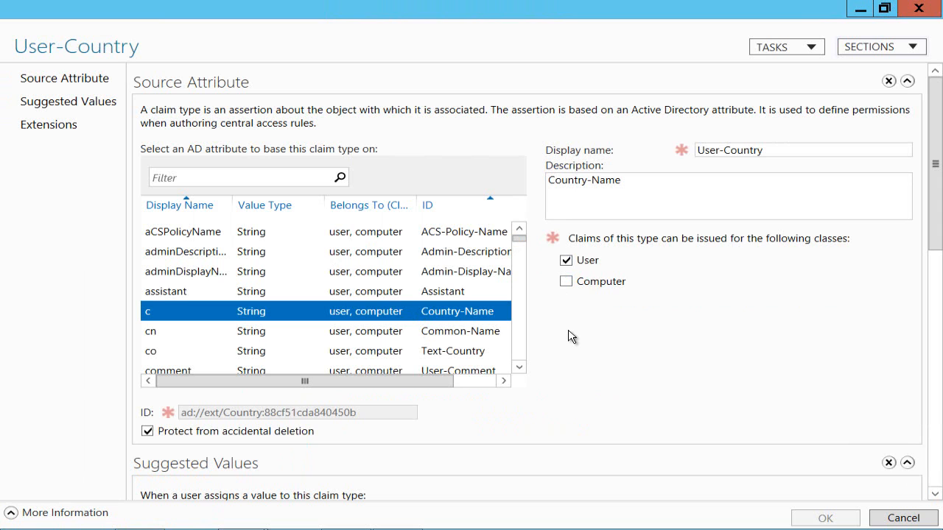
{"action": "mouse_move", "coordinate": [645, 264]}
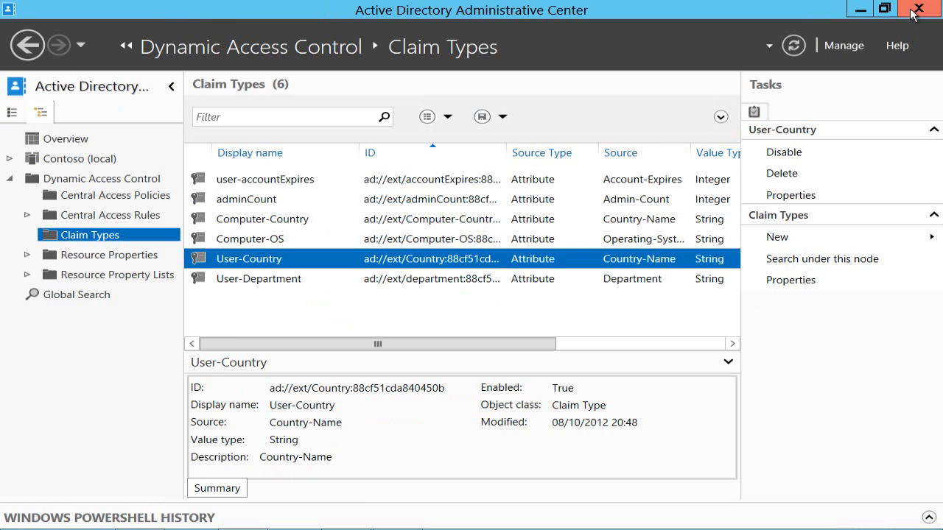
{"action": "left_click", "coordinate": [783, 151]}
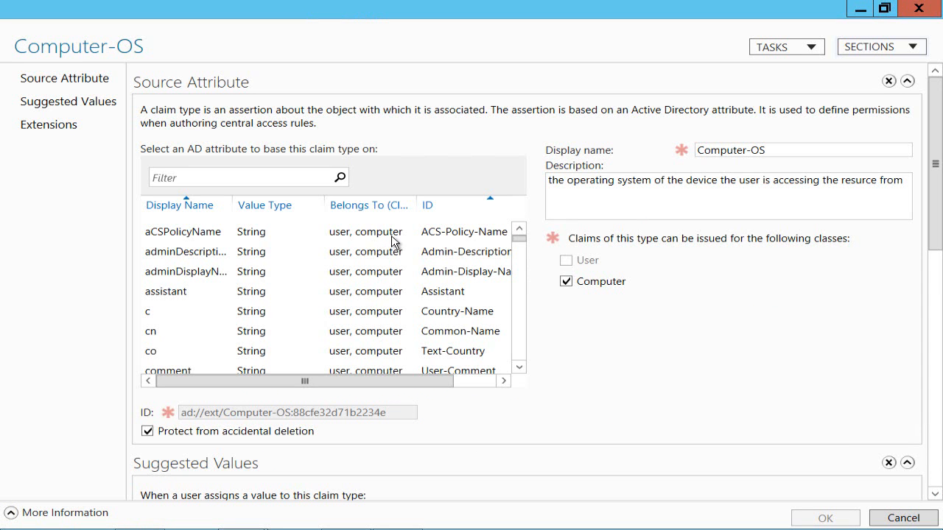
{"action": "scroll", "scroll_direction": "down", "scroll_amount": 3}
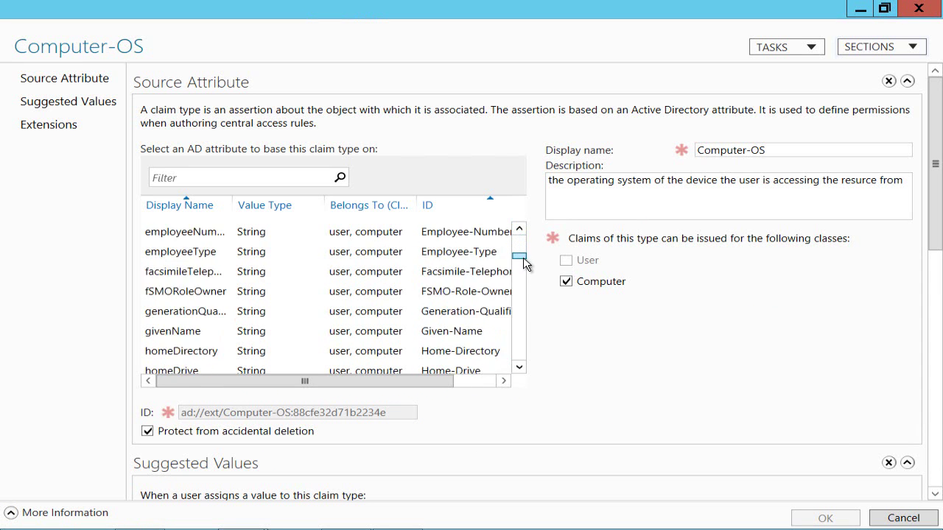
{"action": "scroll", "scroll_direction": "down", "scroll_amount": 3}
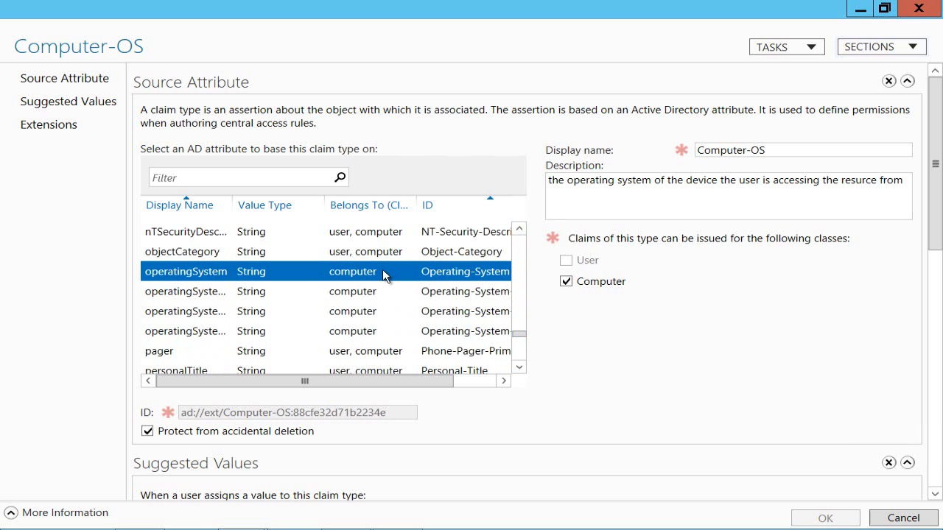
{"action": "mouse_move", "coordinate": [914, 16]}
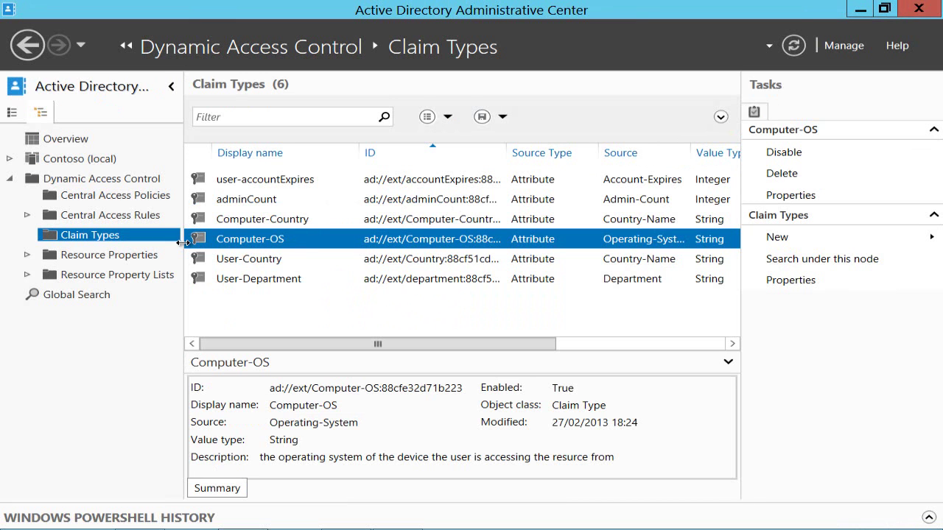
{"action": "mouse_move", "coordinate": [118, 255]}
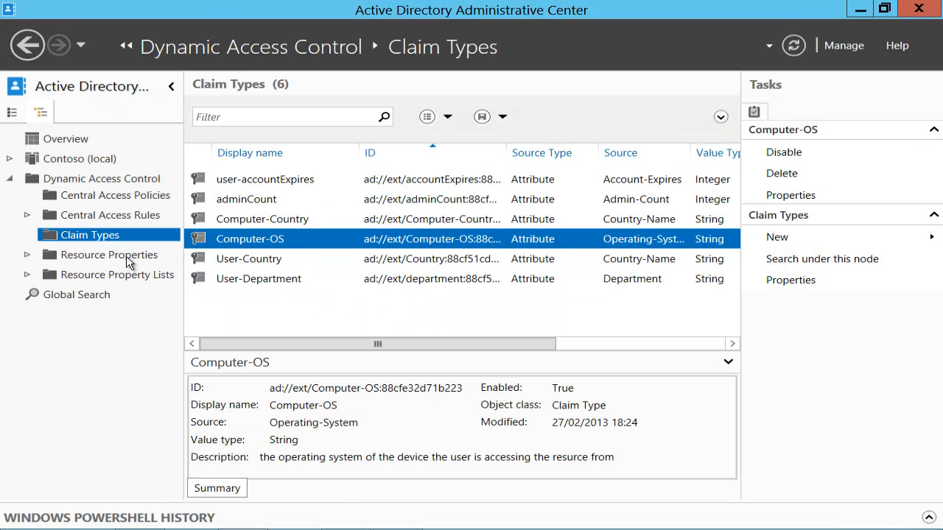
View the Country resource property's suggested values: Canada, United Kingdom, United States
{"action": "left_click", "coordinate": [109, 253]}
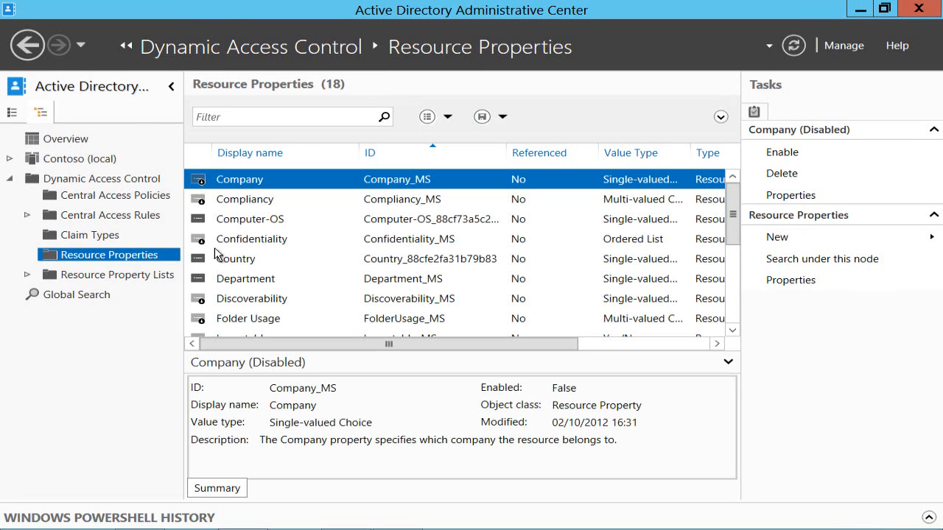
{"action": "mouse_move", "coordinate": [247, 265]}
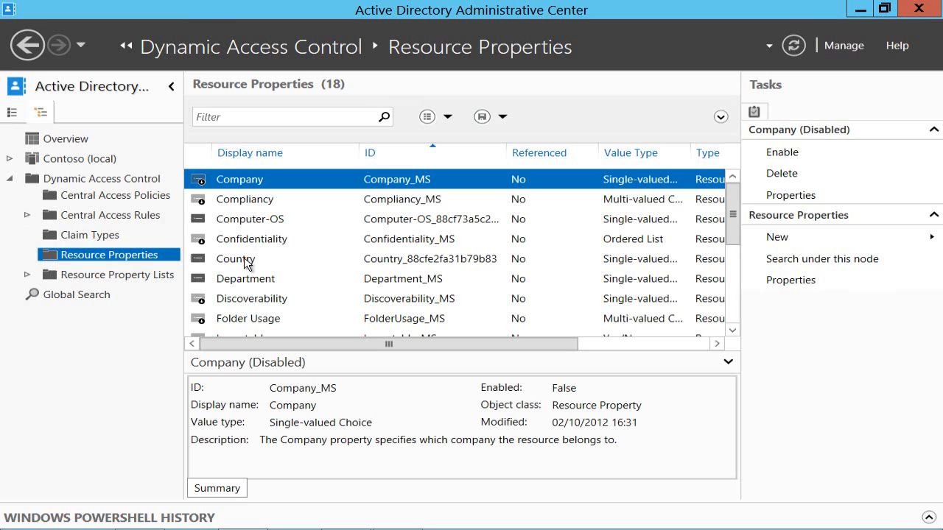
{"action": "left_click", "coordinate": [236, 259]}
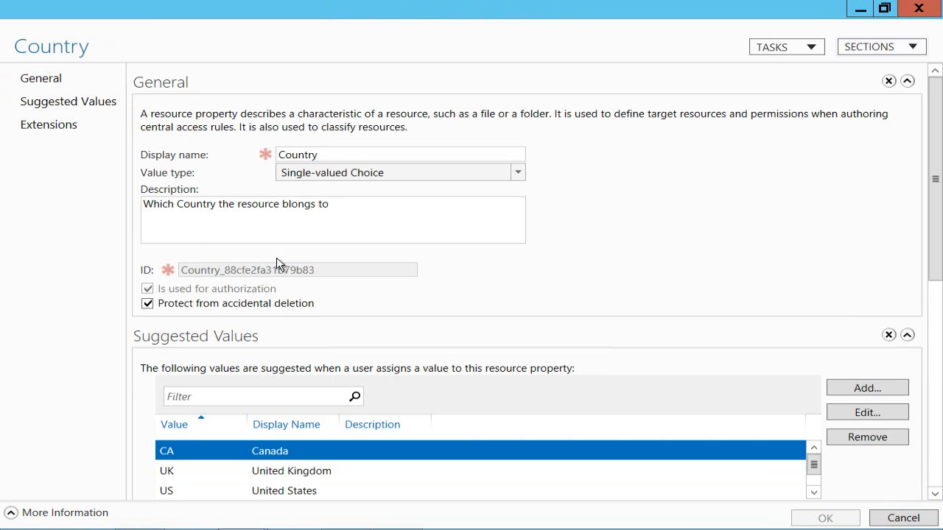
{"action": "mouse_move", "coordinate": [837, 204]}
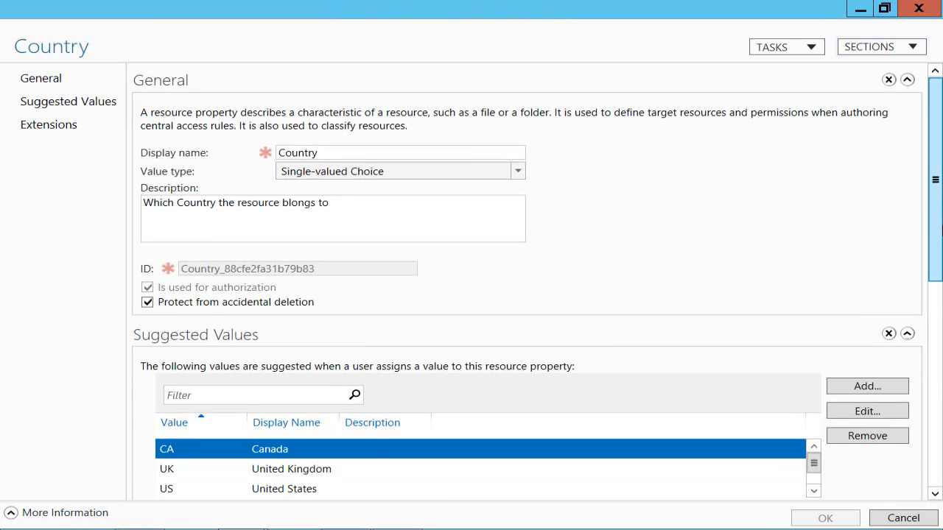
{"action": "scroll", "scroll_direction": "down", "scroll_amount": 3}
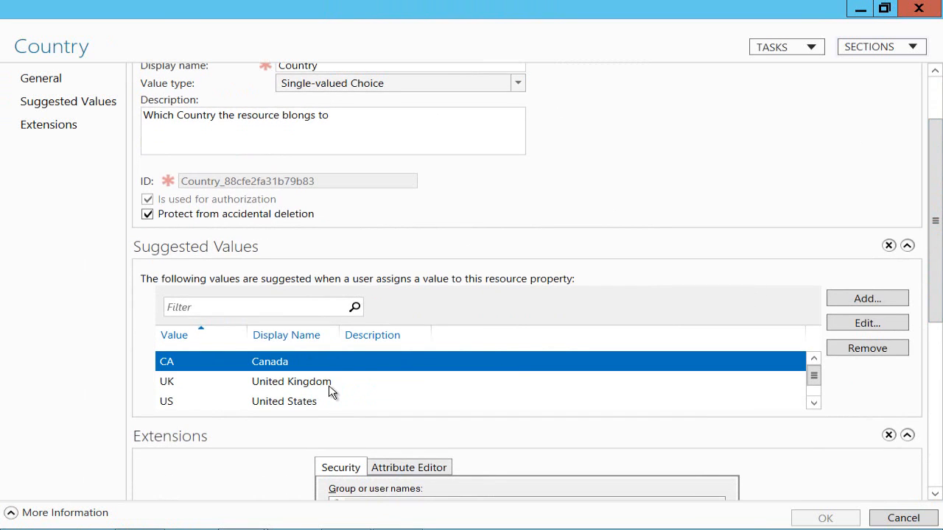
{"action": "mouse_move", "coordinate": [316, 420]}
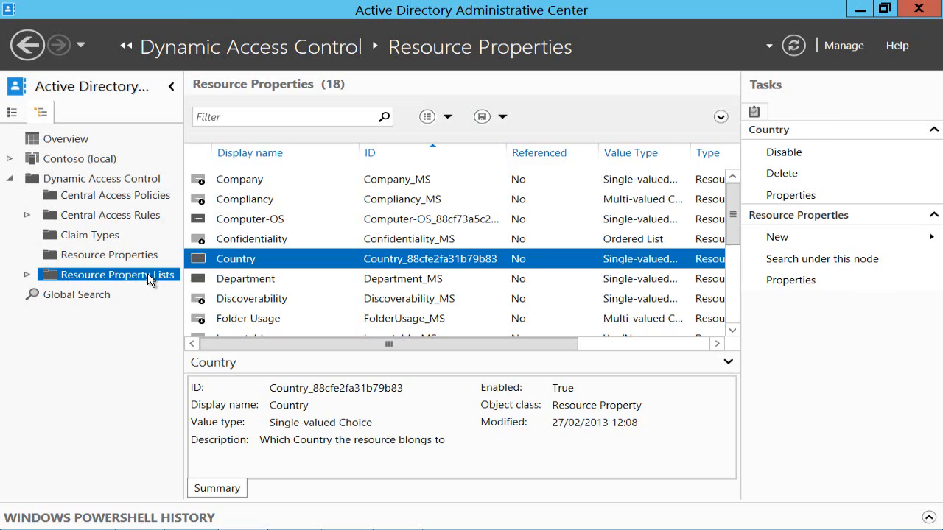
Review the Global Resource Property List's properties and cancel back to the list
{"action": "left_click", "coordinate": [118, 274]}
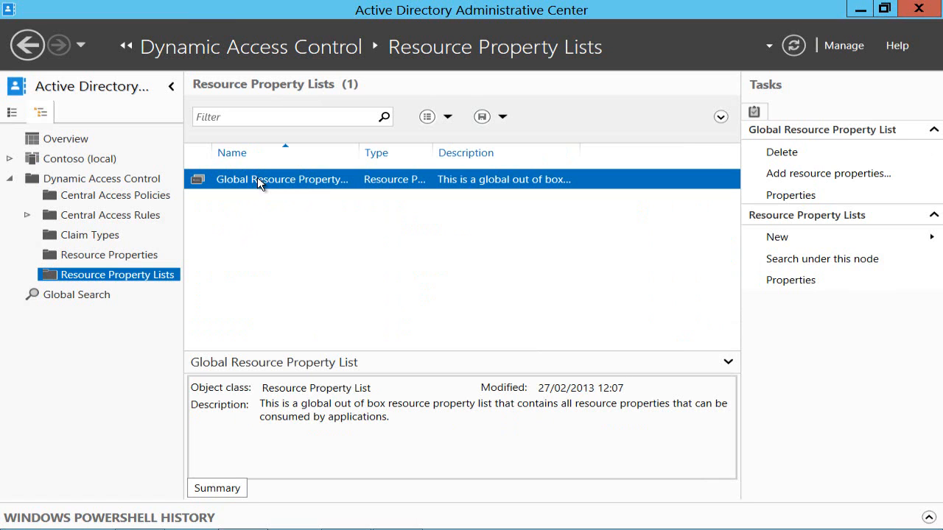
{"action": "double_click", "coordinate": [282, 180]}
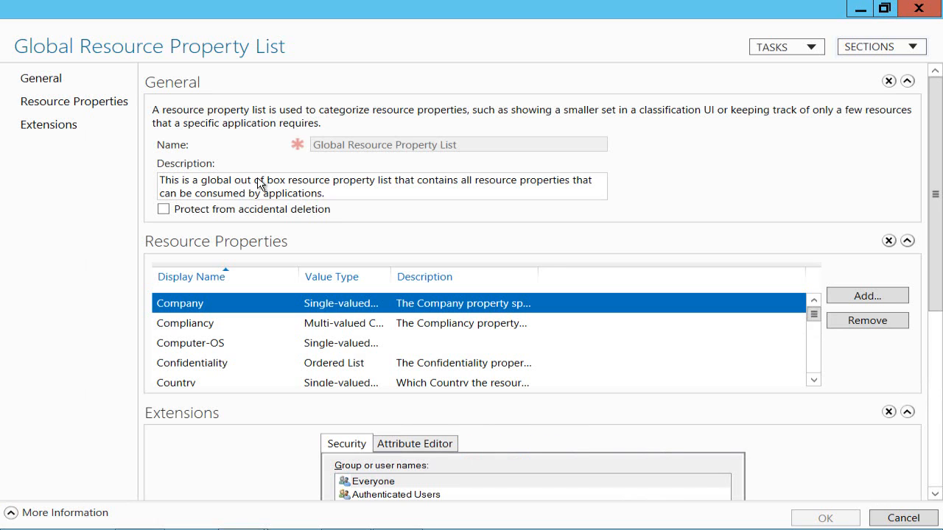
{"action": "mouse_move", "coordinate": [733, 112]}
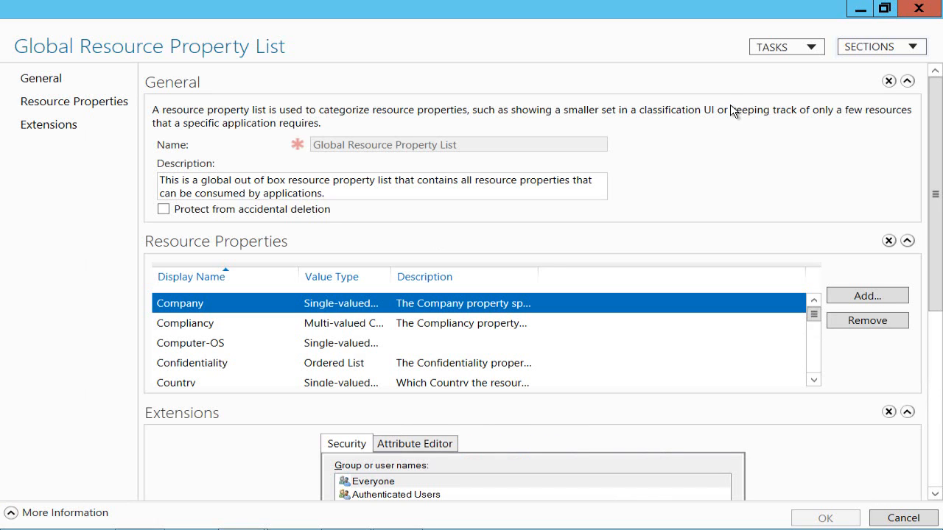
{"action": "left_click", "coordinate": [901, 518]}
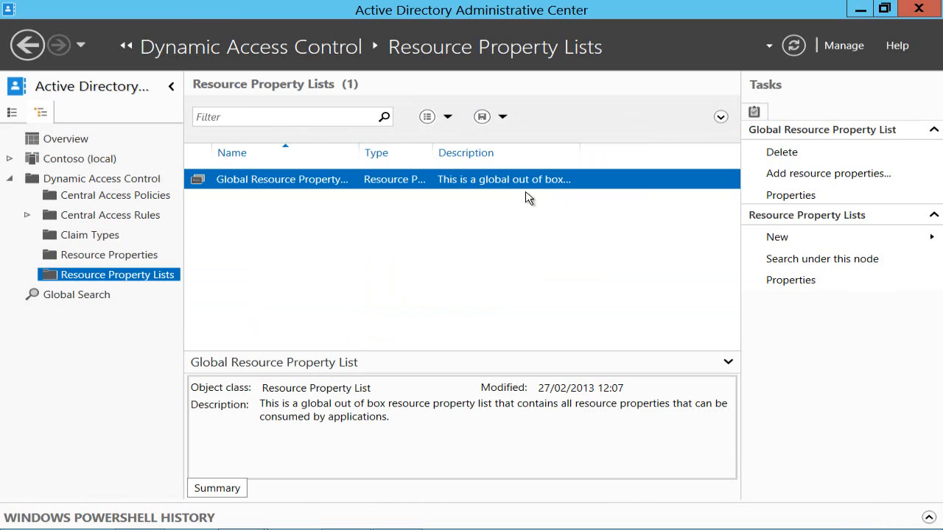
{"action": "mouse_move", "coordinate": [361, 241]}
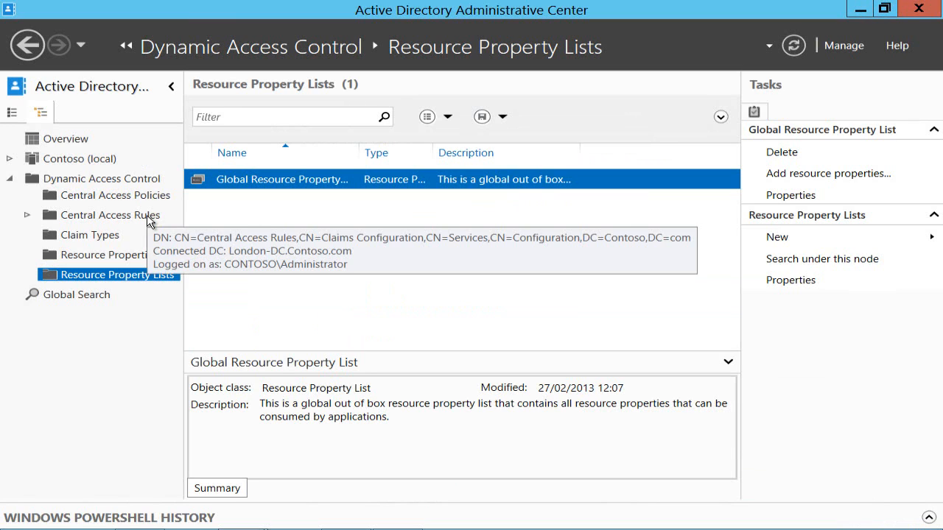
Inspect the User-Country-Department rule's Authenticated Users permission entry and its conditions
{"action": "left_click", "coordinate": [109, 215]}
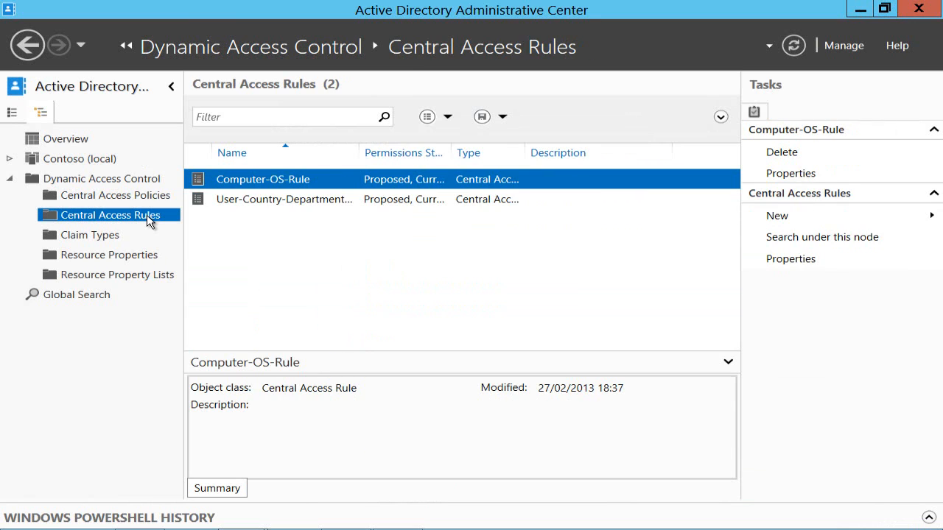
{"action": "mouse_move", "coordinate": [227, 200]}
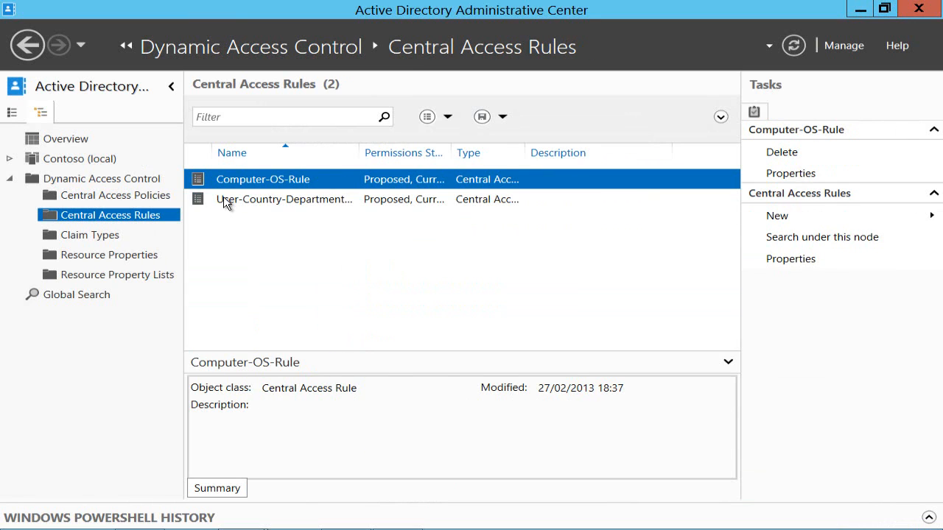
{"action": "double_click", "coordinate": [284, 199]}
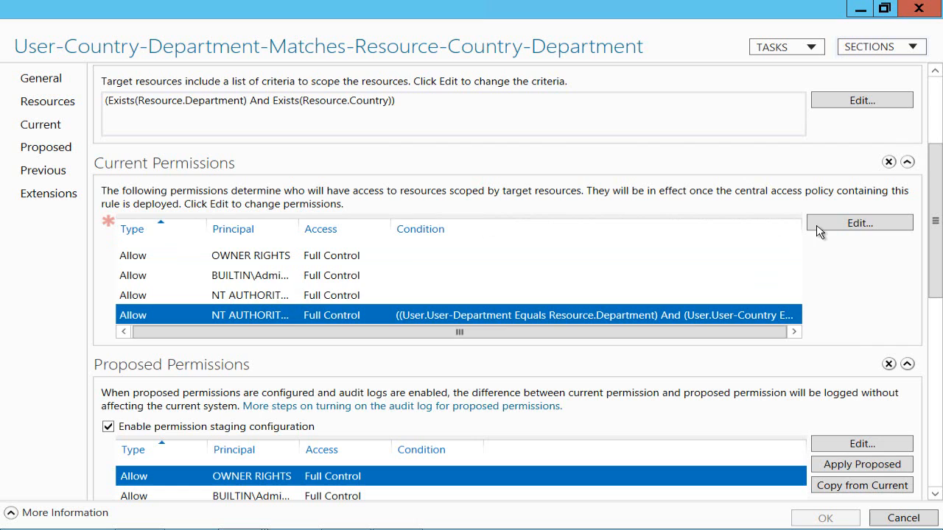
{"action": "left_click", "coordinate": [861, 223]}
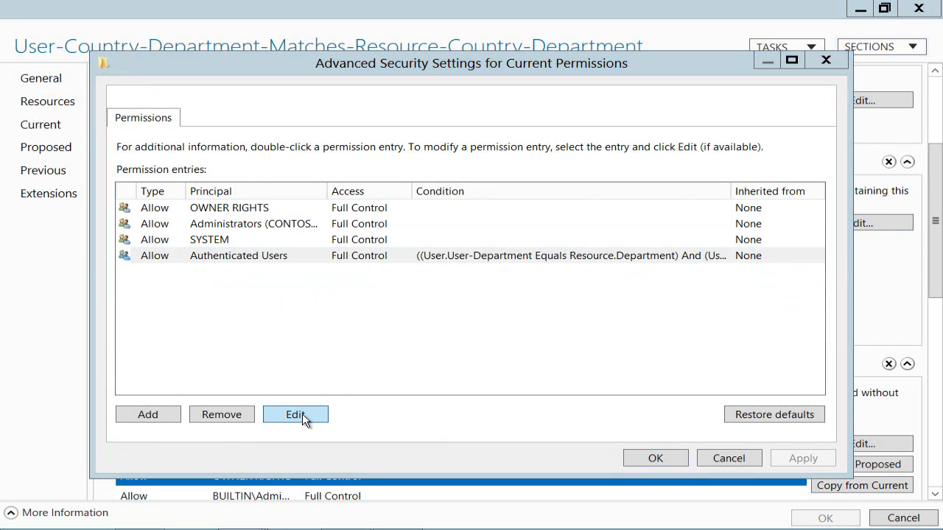
{"action": "left_click", "coordinate": [294, 414]}
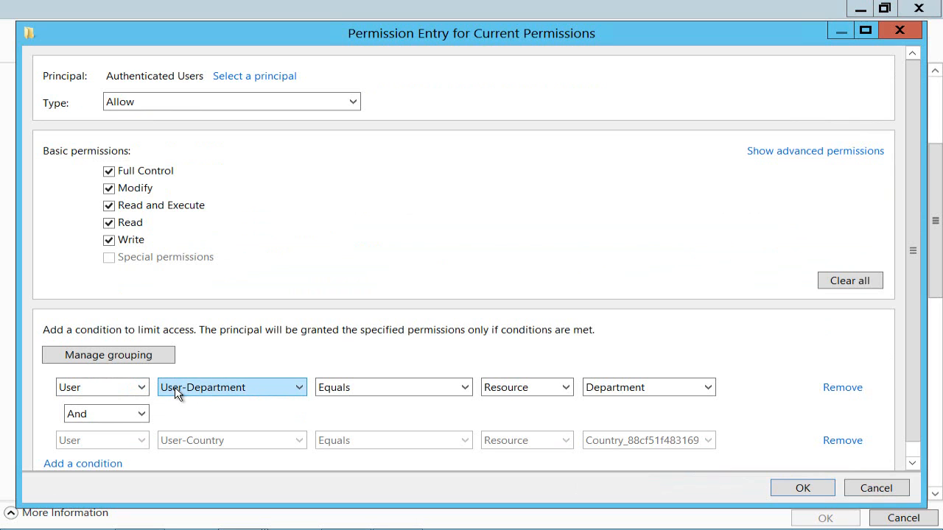
{"action": "mouse_move", "coordinate": [177, 390]}
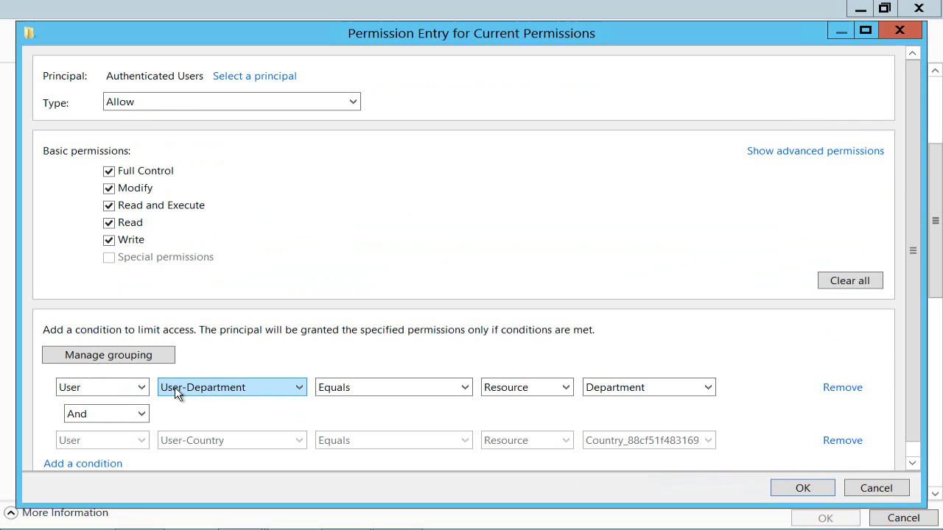
{"action": "mouse_move", "coordinate": [156, 427]}
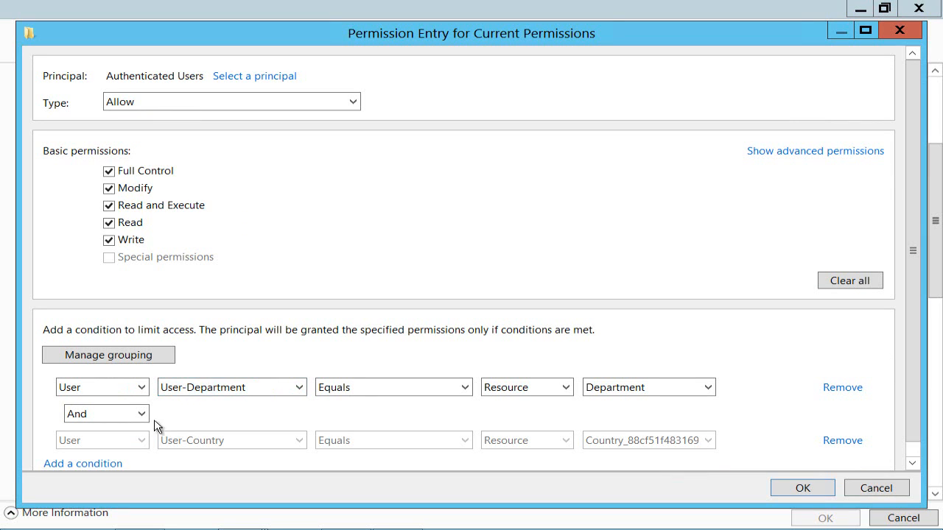
{"action": "mouse_move", "coordinate": [489, 447]}
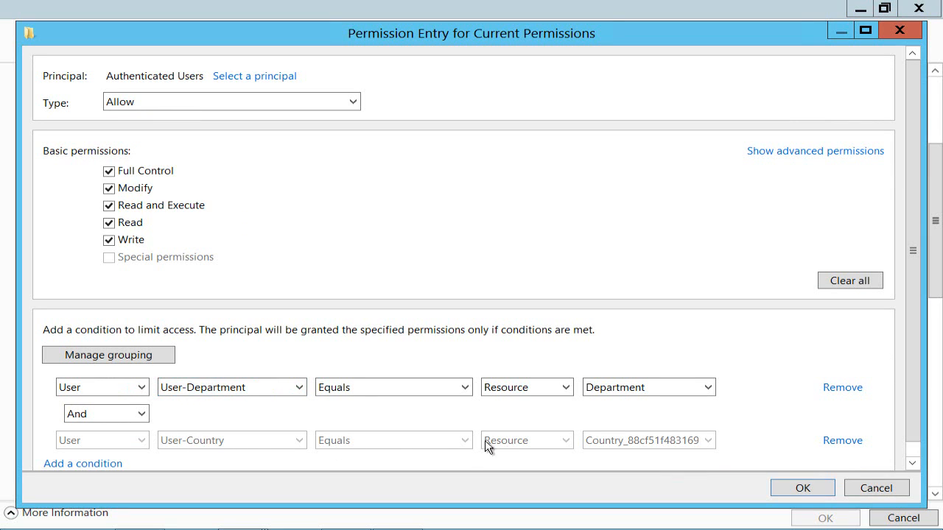
{"action": "mouse_move", "coordinate": [745, 488]}
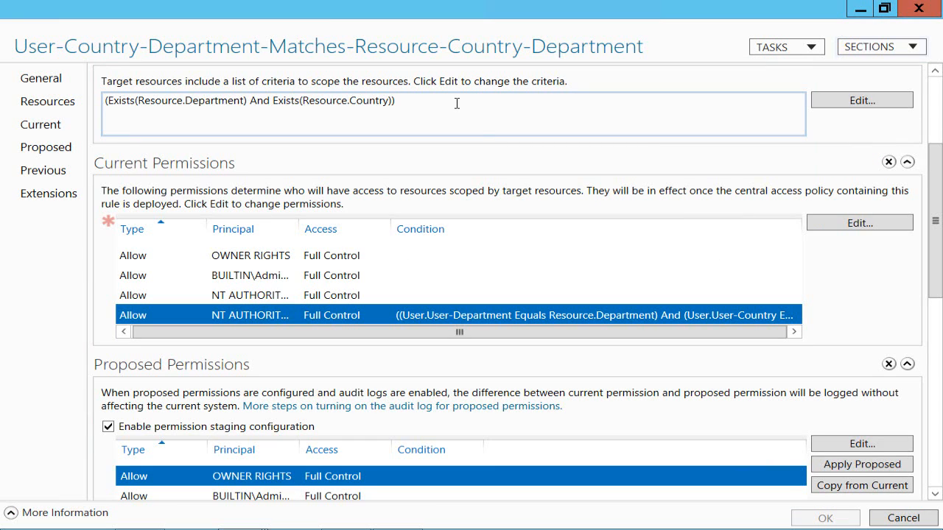
{"action": "mouse_move", "coordinate": [516, 106]}
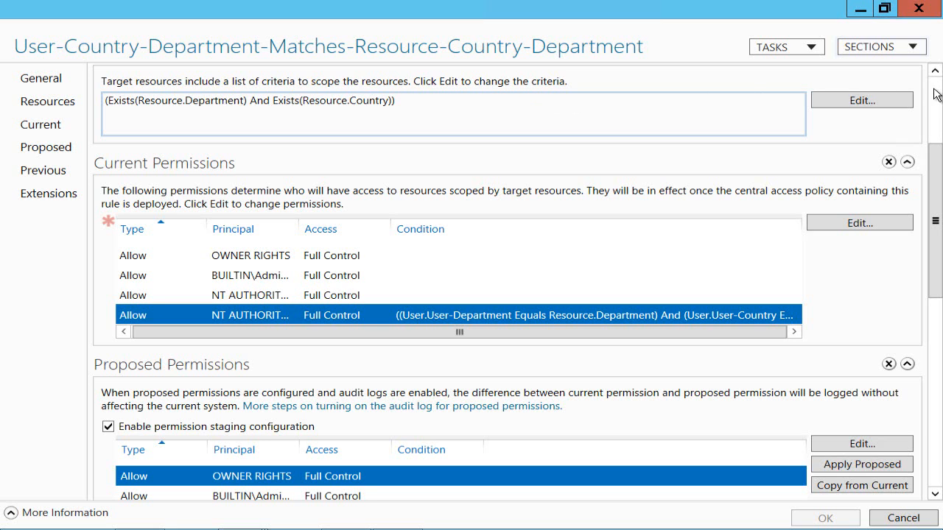
Widen the Condition column to read Computer-OS equals Windows 8 Enterprise in Computer-OS-Rule
{"action": "scroll", "scroll_direction": "up", "scroll_amount": 3}
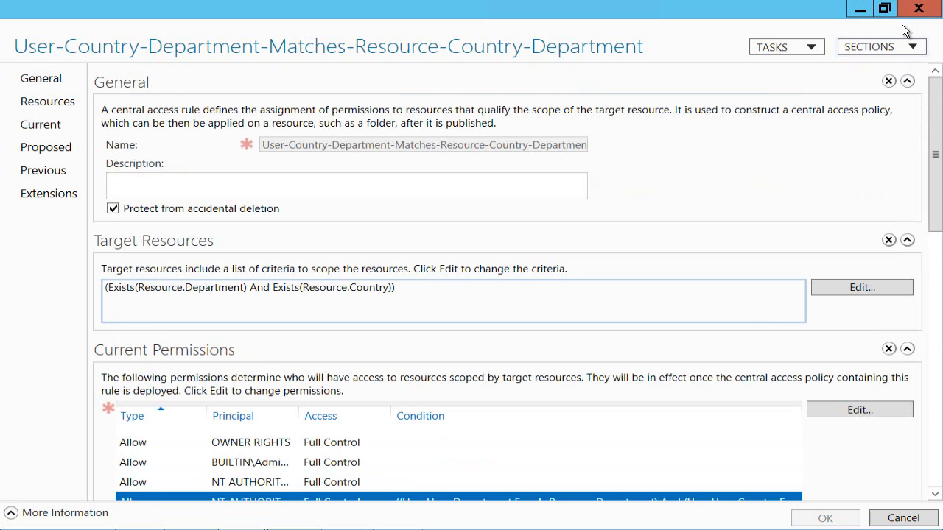
{"action": "mouse_move", "coordinate": [819, 165]}
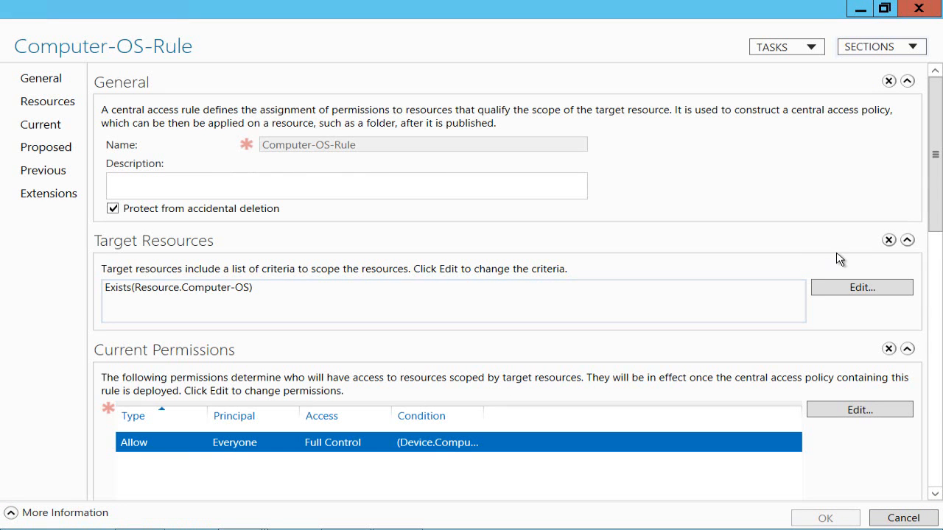
{"action": "scroll", "scroll_direction": "down", "scroll_amount": 3}
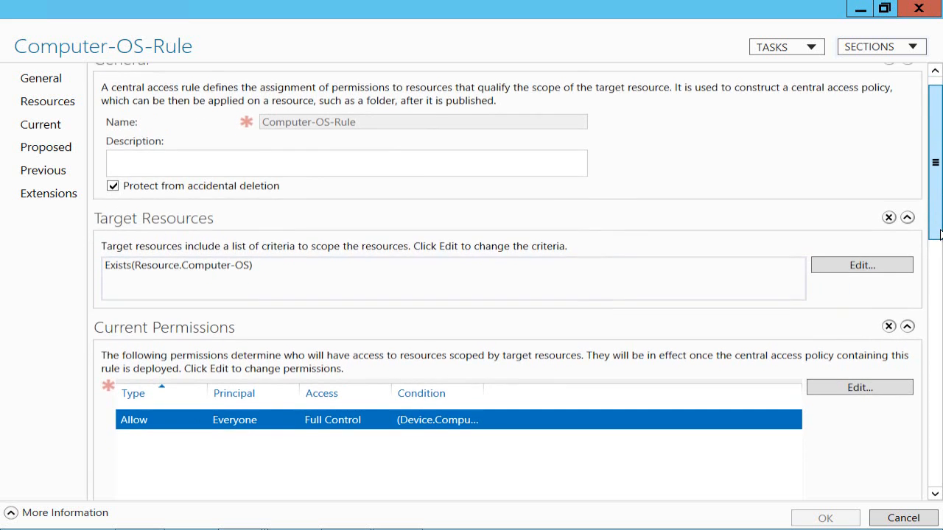
{"action": "scroll", "scroll_direction": "down", "scroll_amount": 3}
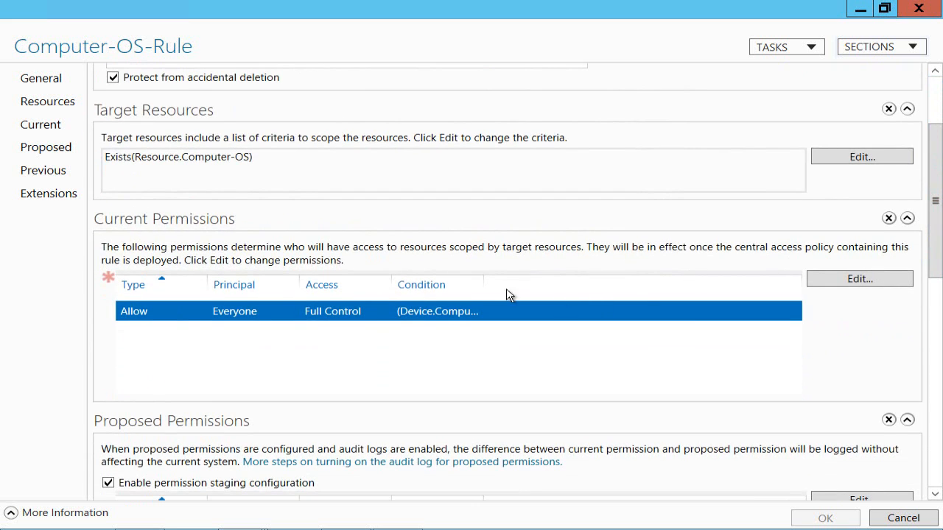
{"action": "left_click_drag", "start_coordinate": [484, 286], "coordinate": [577, 286]}
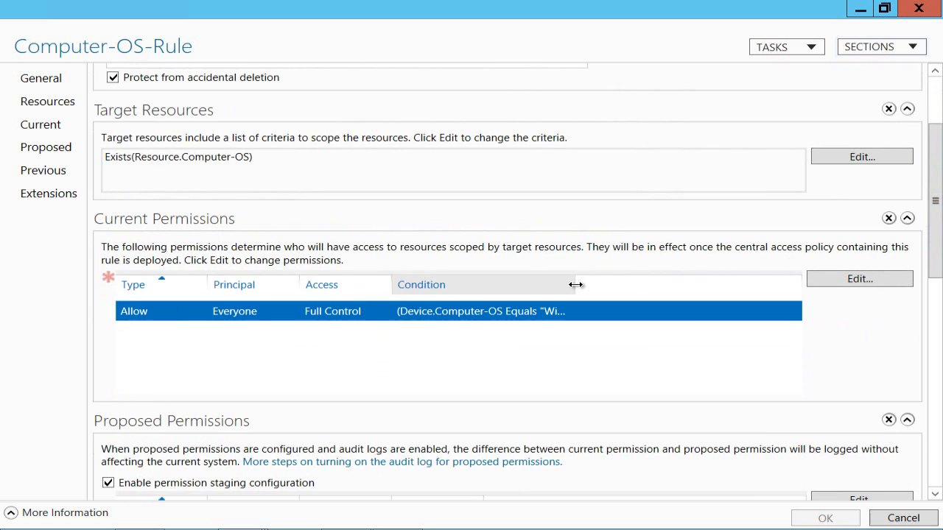
{"action": "left_click_drag", "start_coordinate": [576, 286], "coordinate": [713, 285]}
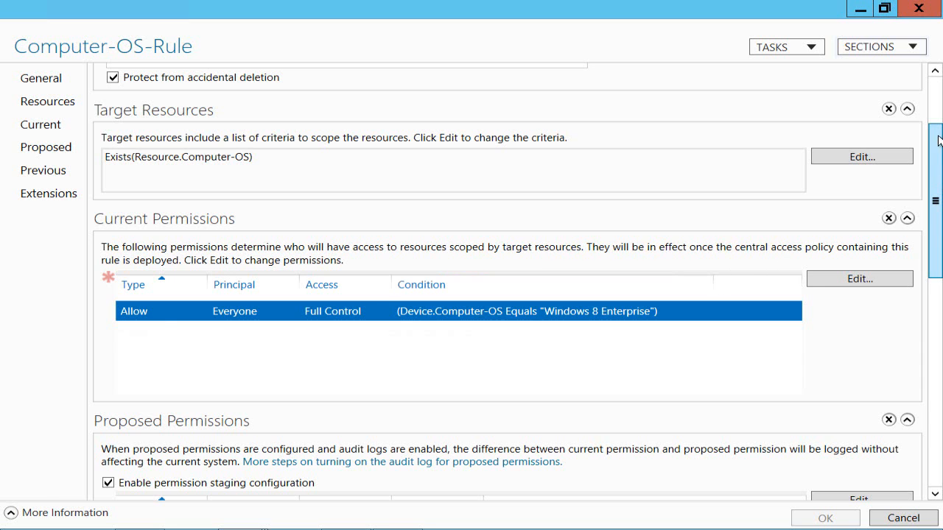
{"action": "scroll", "scroll_direction": "up", "scroll_amount": 3}
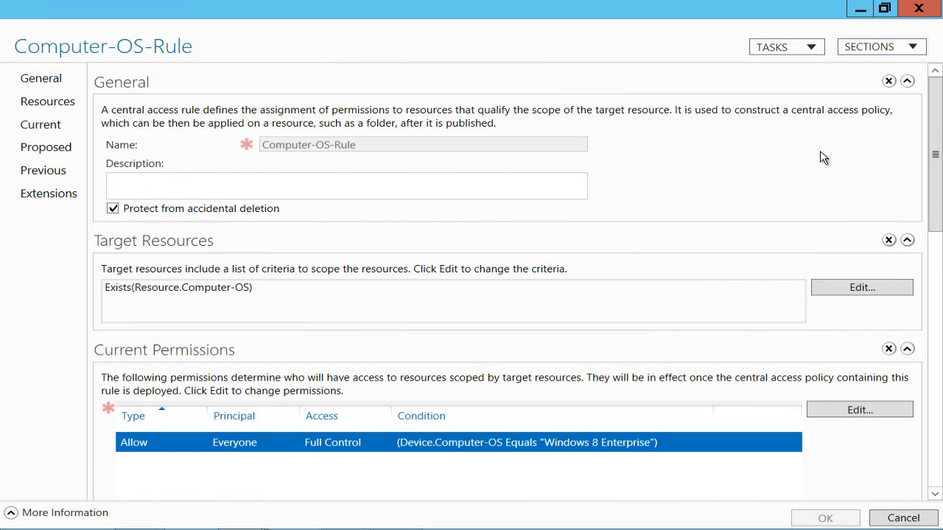
{"action": "mouse_move", "coordinate": [847, 102]}
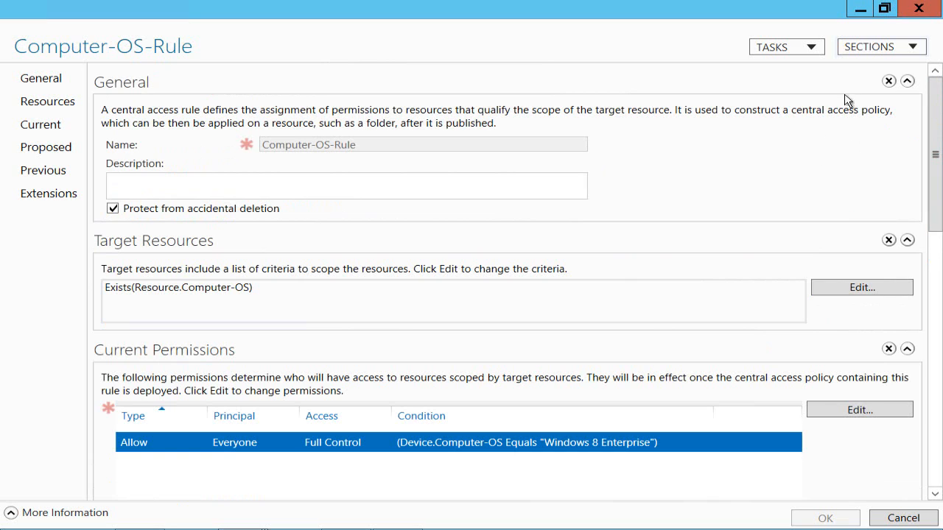
{"action": "mouse_move", "coordinate": [861, 9]}
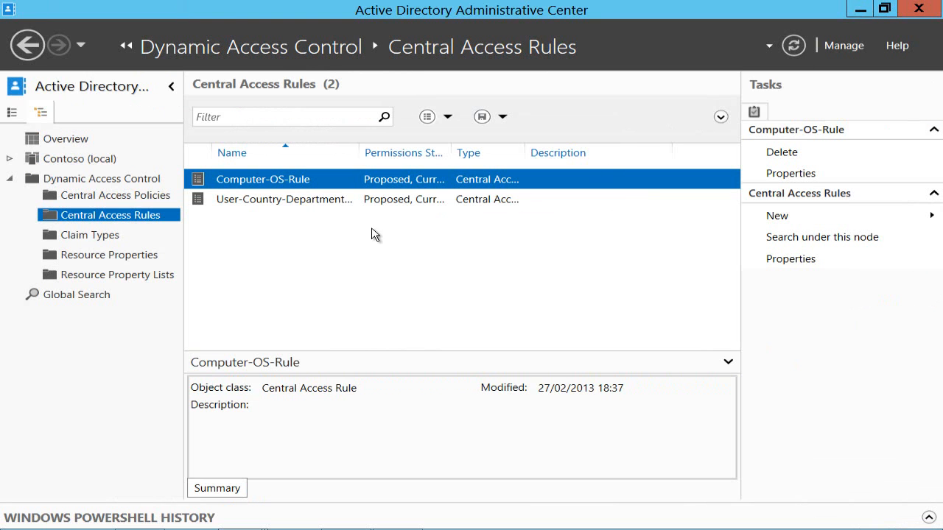
View the Evaluate This policy's member rules: Computer-OS-Rule and User-Country-Department
{"action": "left_click", "coordinate": [115, 194]}
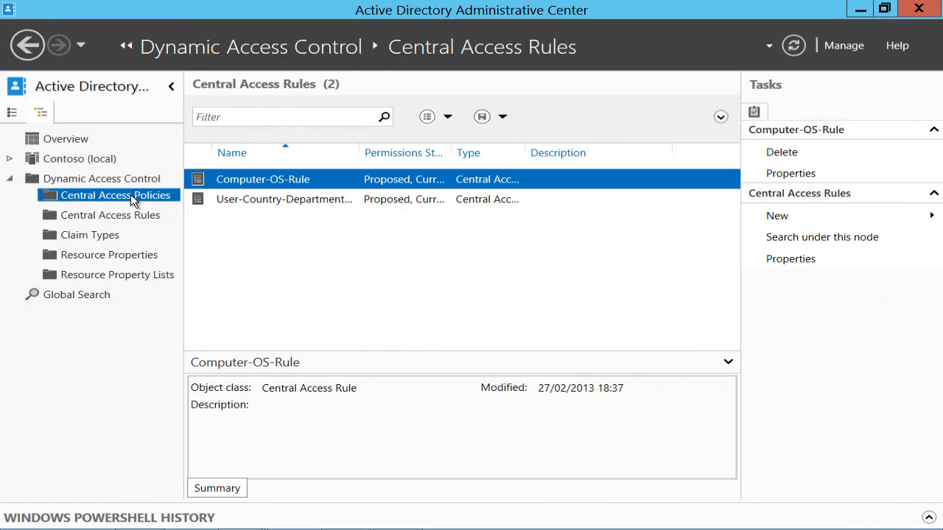
{"action": "left_click", "coordinate": [115, 194]}
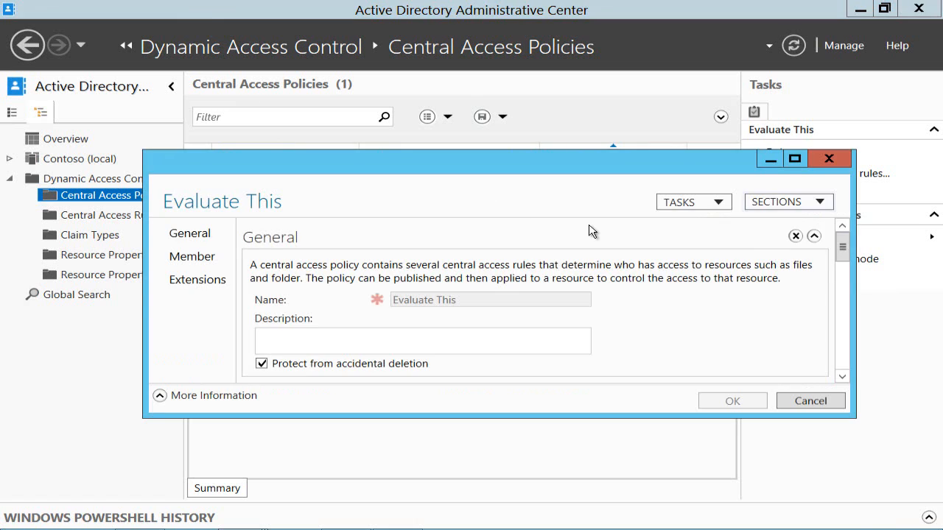
{"action": "left_click", "coordinate": [795, 159]}
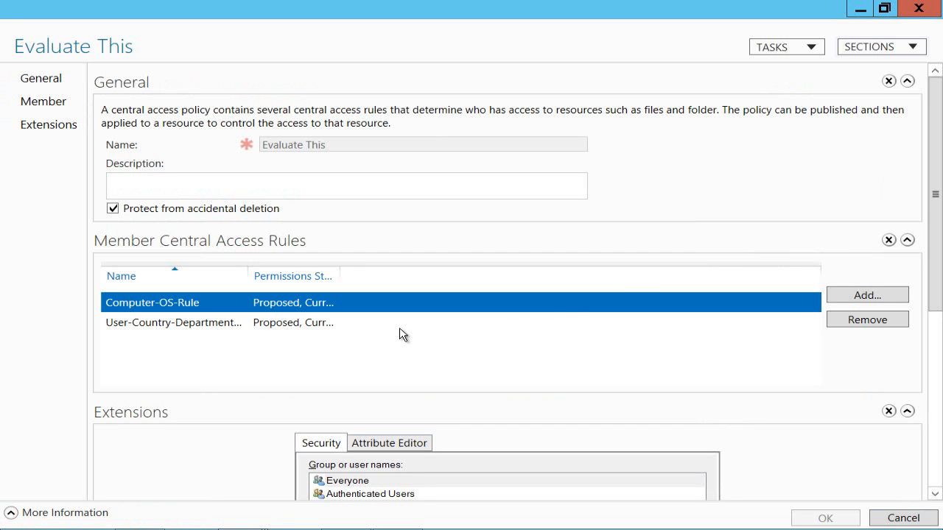
{"action": "mouse_move", "coordinate": [464, 287]}
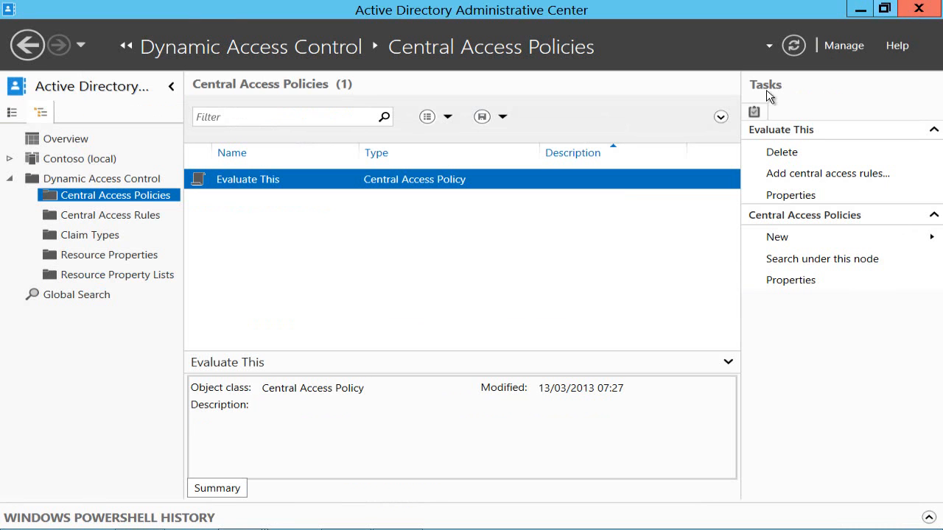
{"action": "mouse_move", "coordinate": [537, 262]}
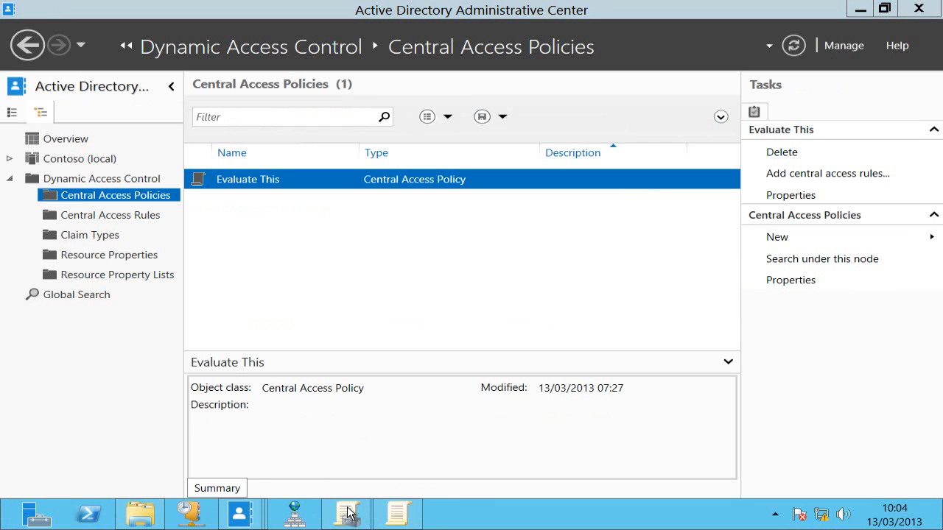
Bring up the context menu for the DA-FileServer-Policy GPO in Group Policy Management
{"action": "left_click", "coordinate": [347, 513]}
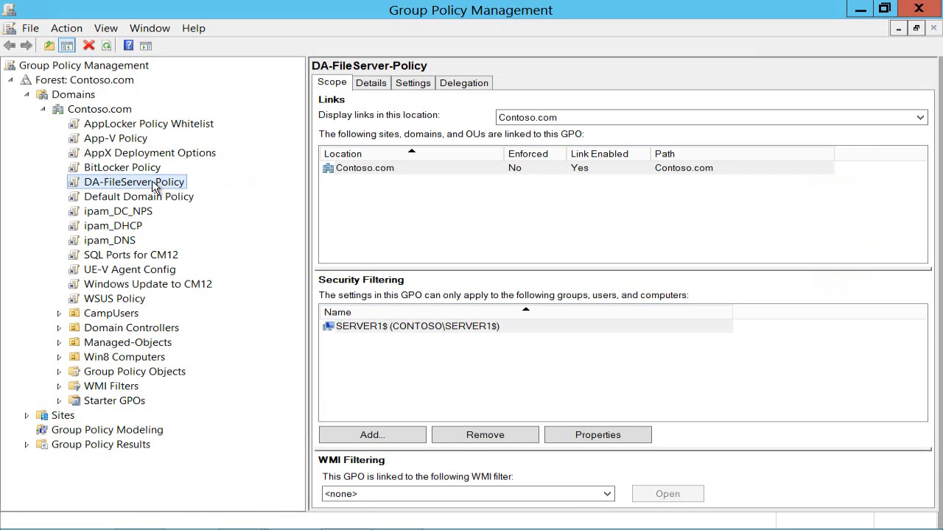
{"action": "mouse_move", "coordinate": [383, 170]}
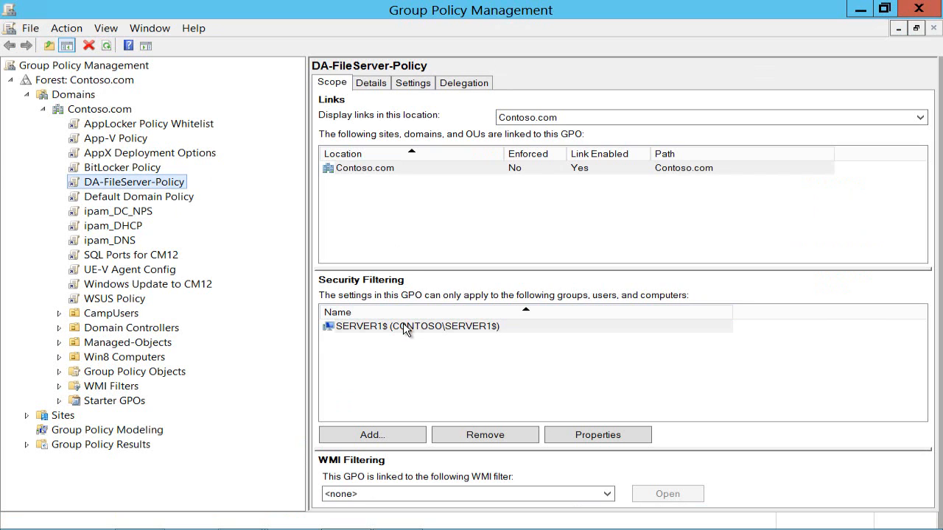
{"action": "right_click", "coordinate": [134, 183]}
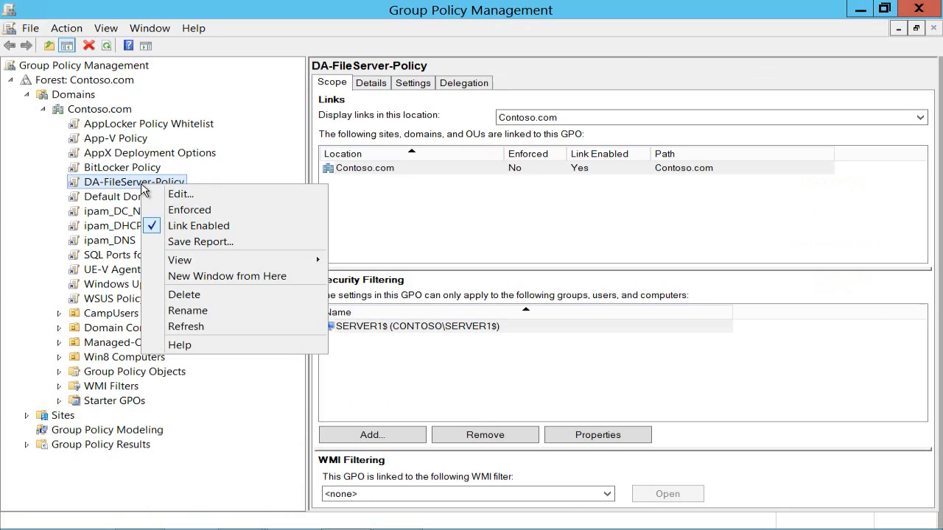
{"action": "left_click", "coordinate": [180, 194]}
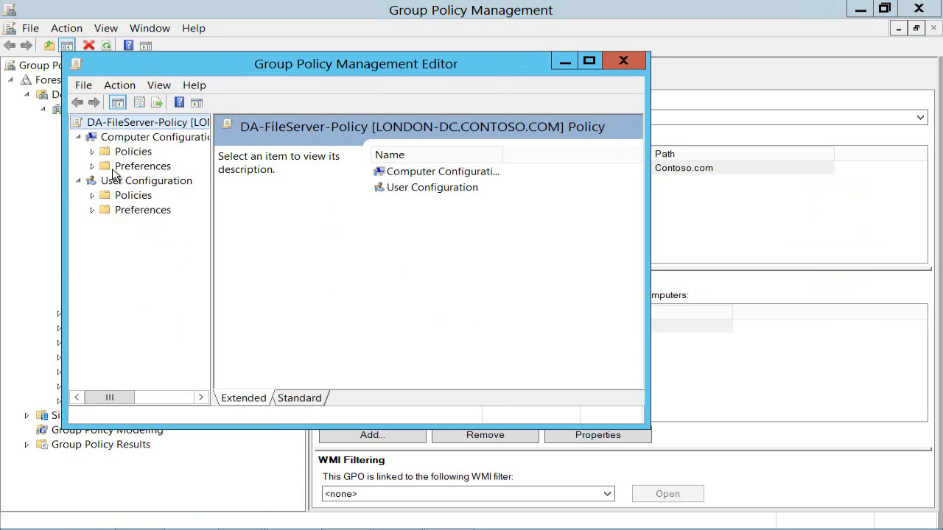
{"action": "left_click", "coordinate": [91, 151]}
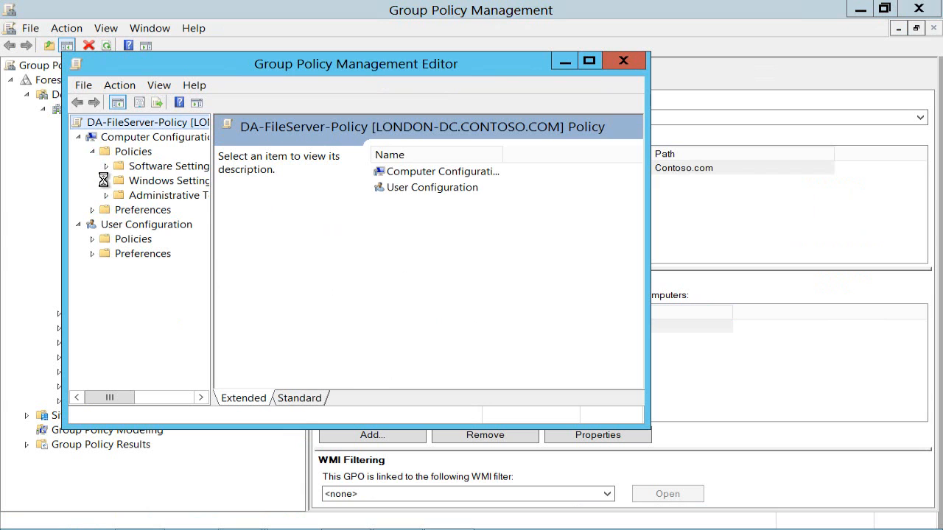
{"action": "left_click", "coordinate": [104, 180]}
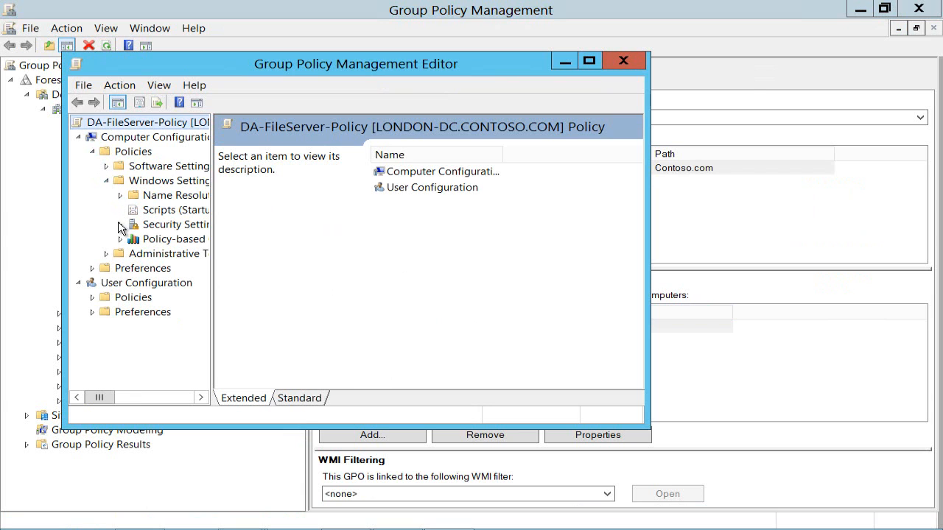
{"action": "left_click", "coordinate": [121, 224]}
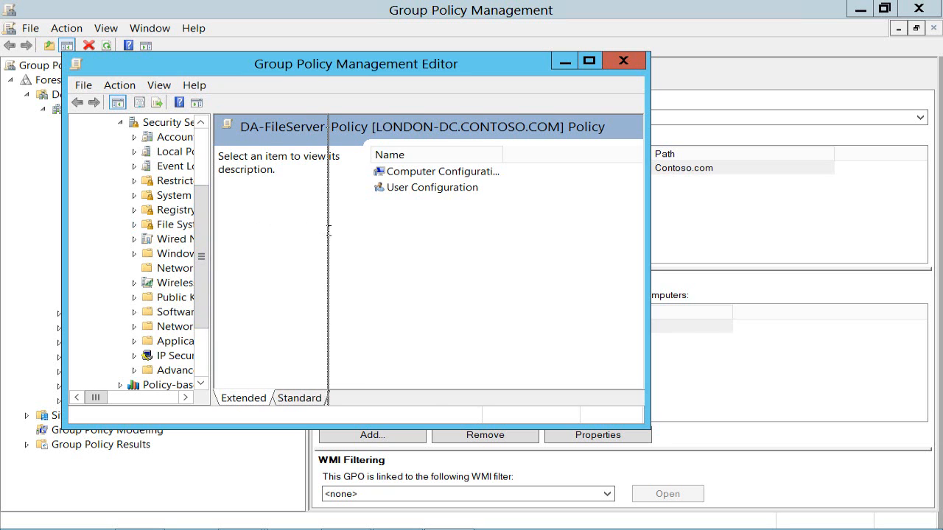
{"action": "left_click", "coordinate": [183, 224]}
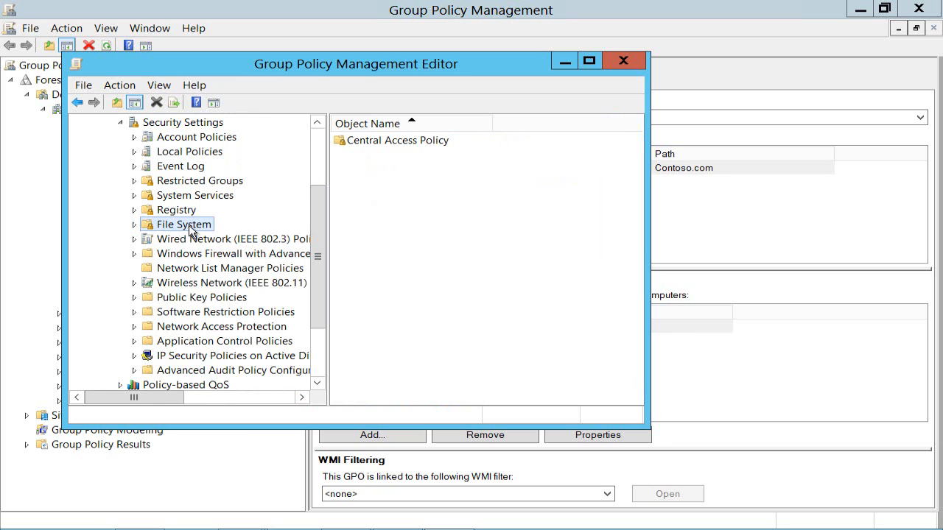
{"action": "left_click", "coordinate": [397, 140]}
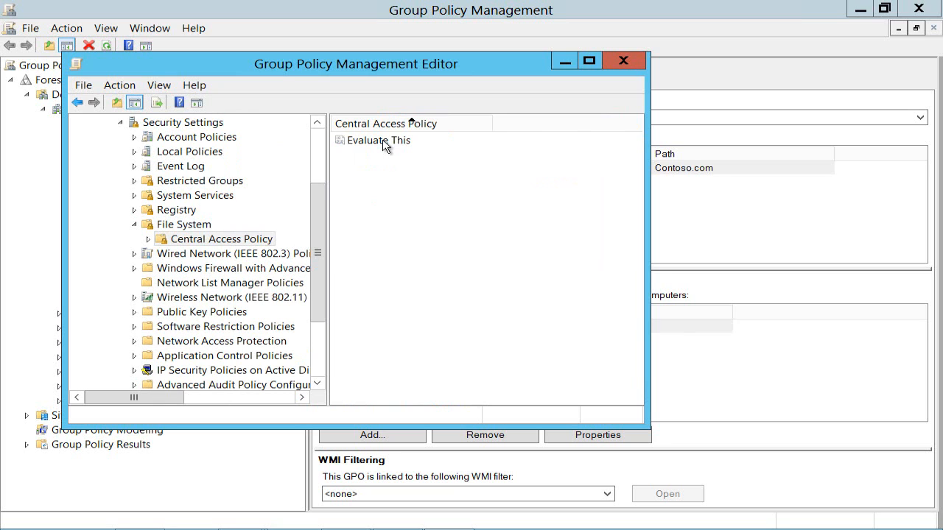
{"action": "left_click", "coordinate": [381, 140]}
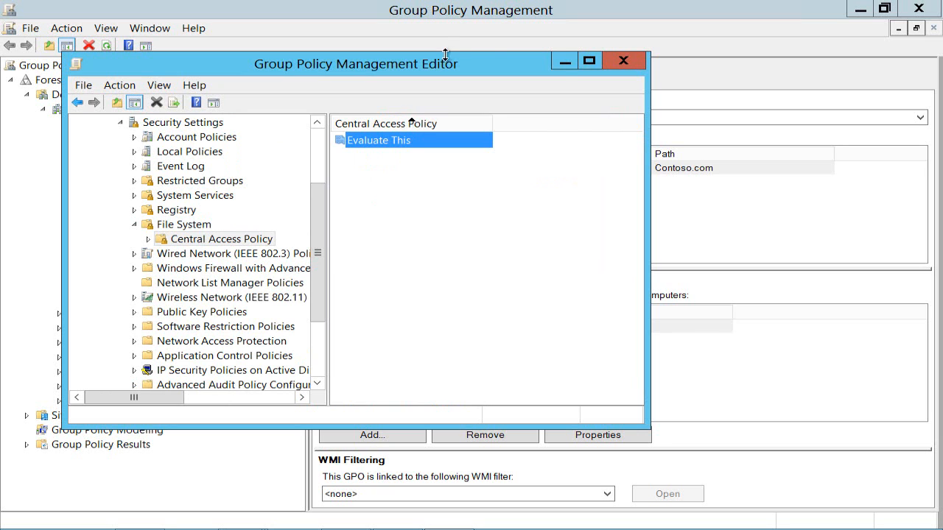
{"action": "left_click", "coordinate": [622, 61]}
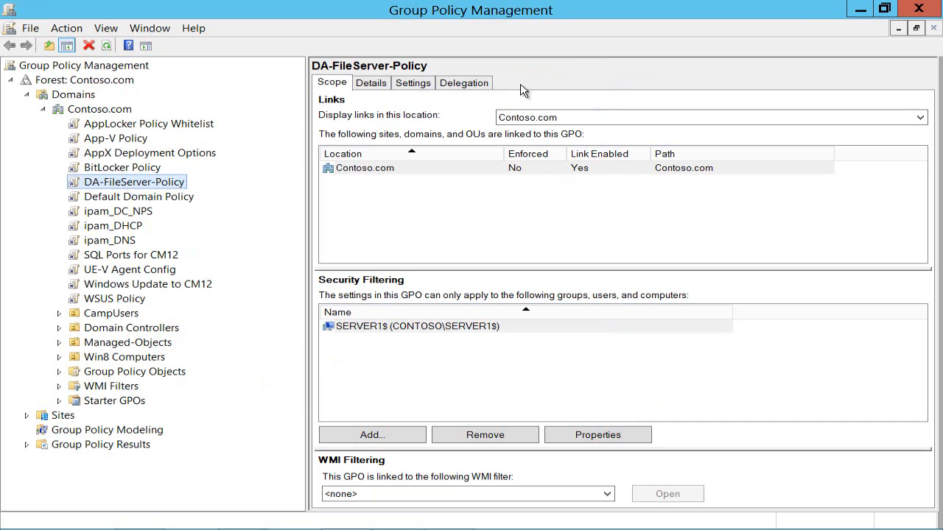
{"action": "mouse_move", "coordinate": [339, 448]}
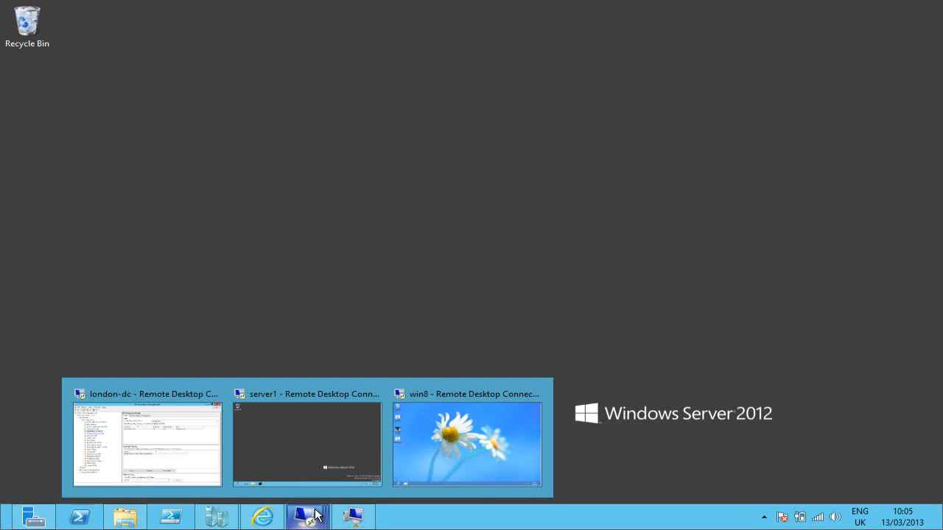
On server1, check the CorpData folder's classification (Computer-OS, Country, Department unset) and close its properties
{"action": "left_click", "coordinate": [125, 516]}
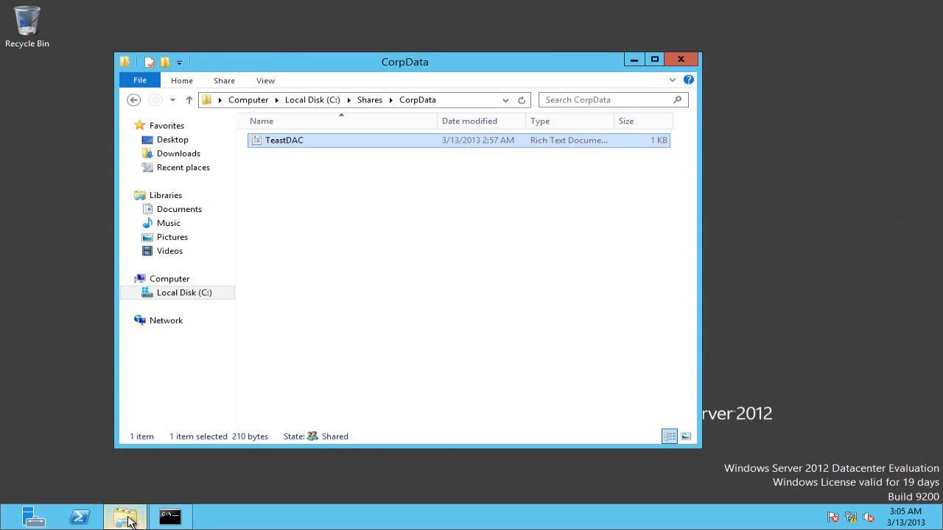
{"action": "left_click", "coordinate": [368, 100]}
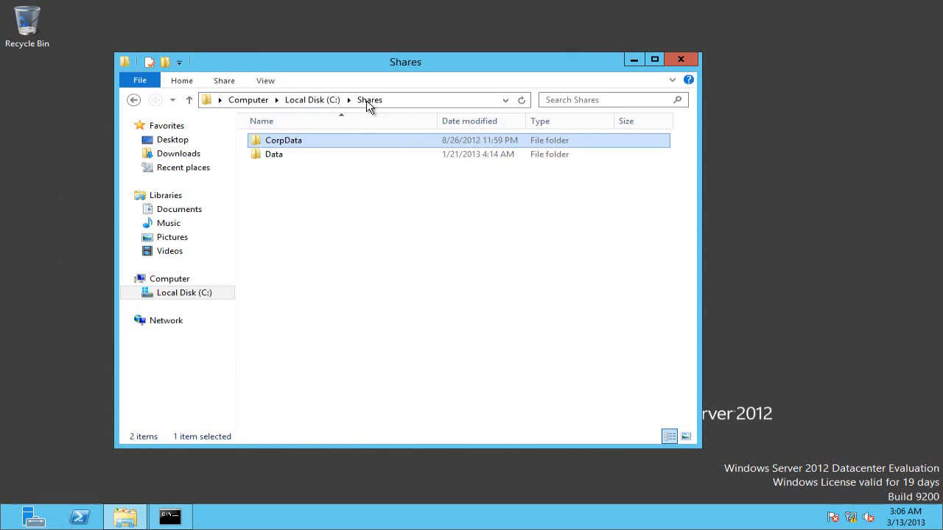
{"action": "right_click", "coordinate": [283, 140]}
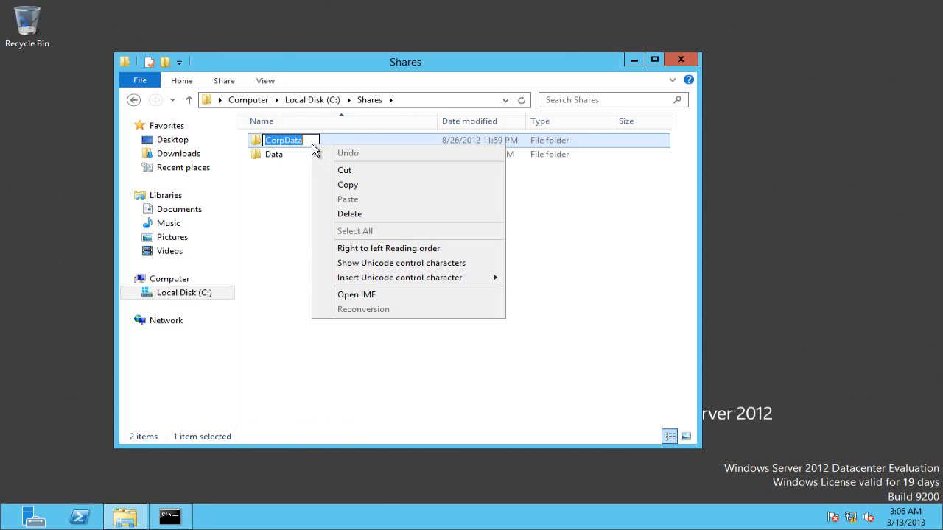
{"action": "right_click", "coordinate": [283, 140]}
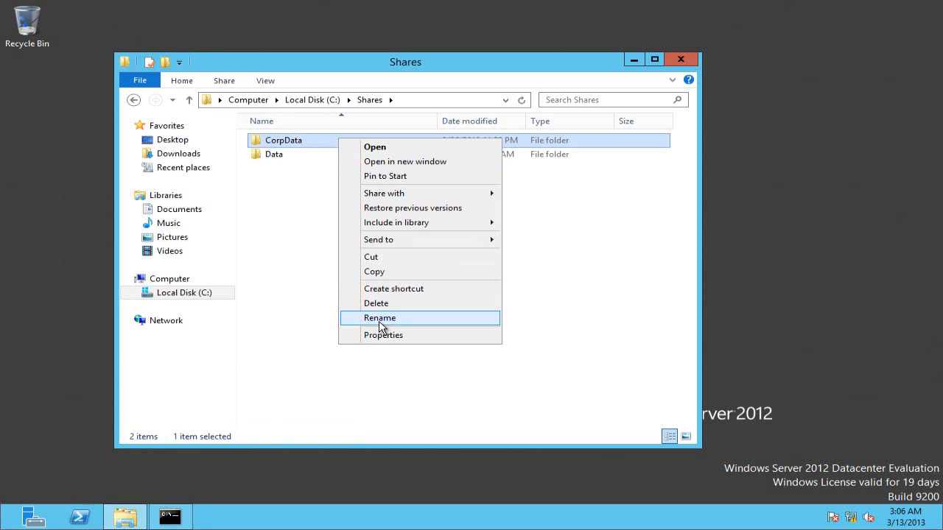
{"action": "left_click", "coordinate": [383, 335]}
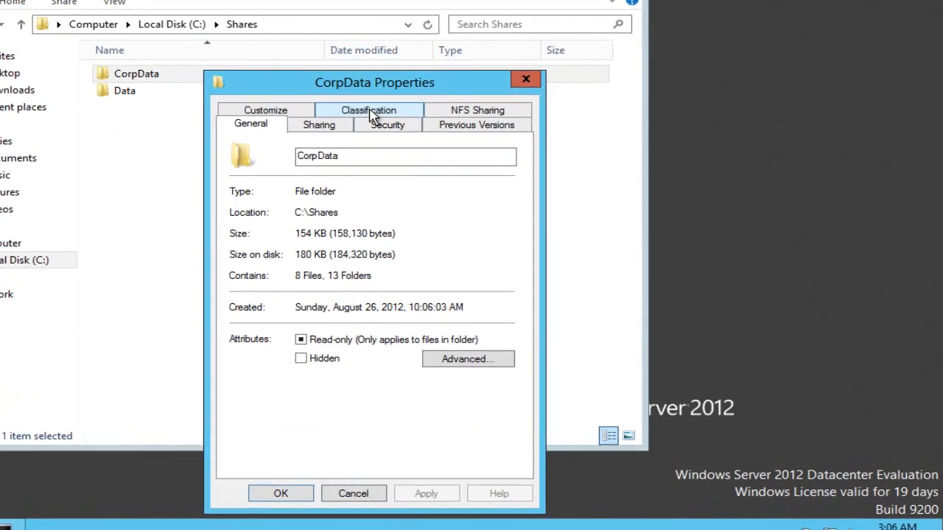
{"action": "left_click", "coordinate": [368, 109]}
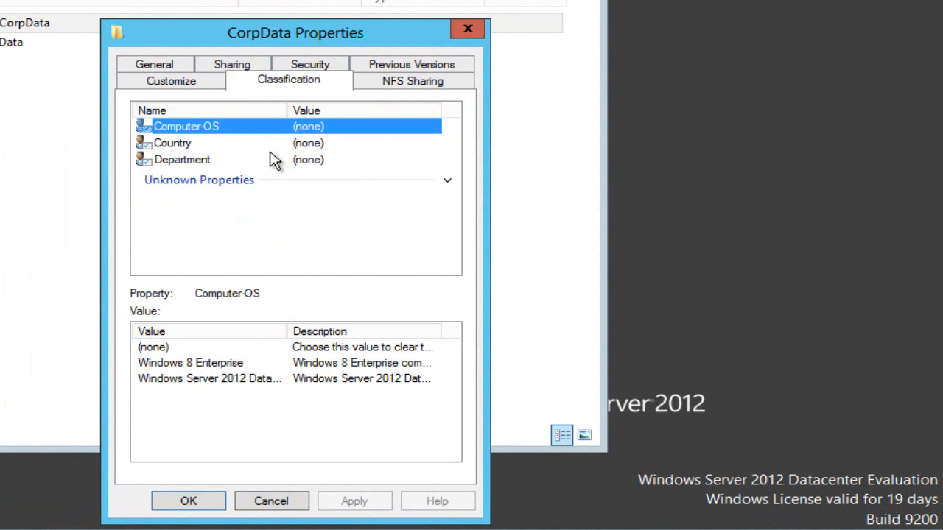
{"action": "mouse_move", "coordinate": [274, 145]}
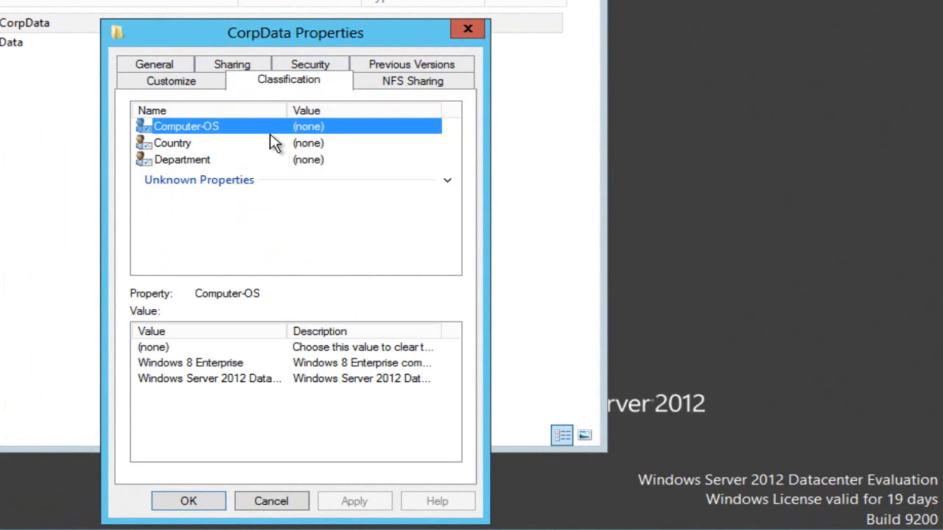
{"action": "left_click", "coordinate": [183, 160]}
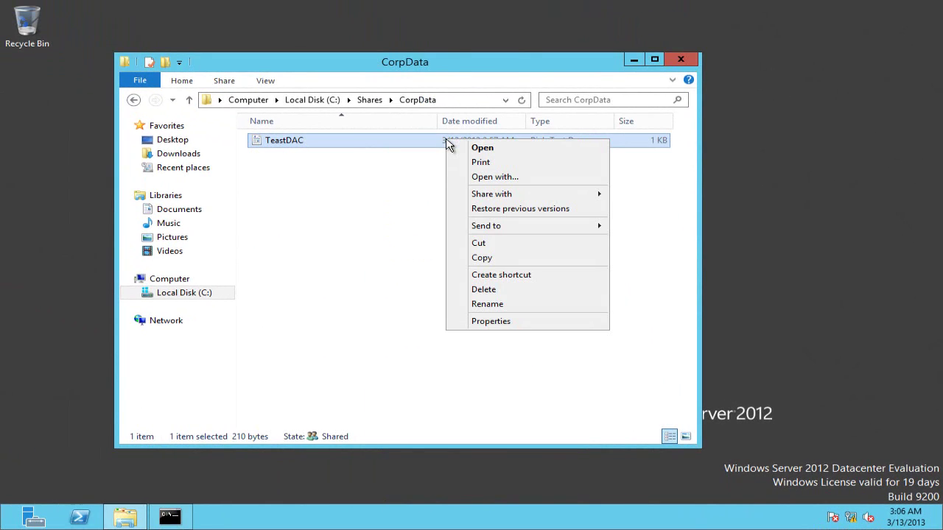
Review TeastDAC's classification values, then move to its Security permissions
{"action": "left_click", "coordinate": [491, 321]}
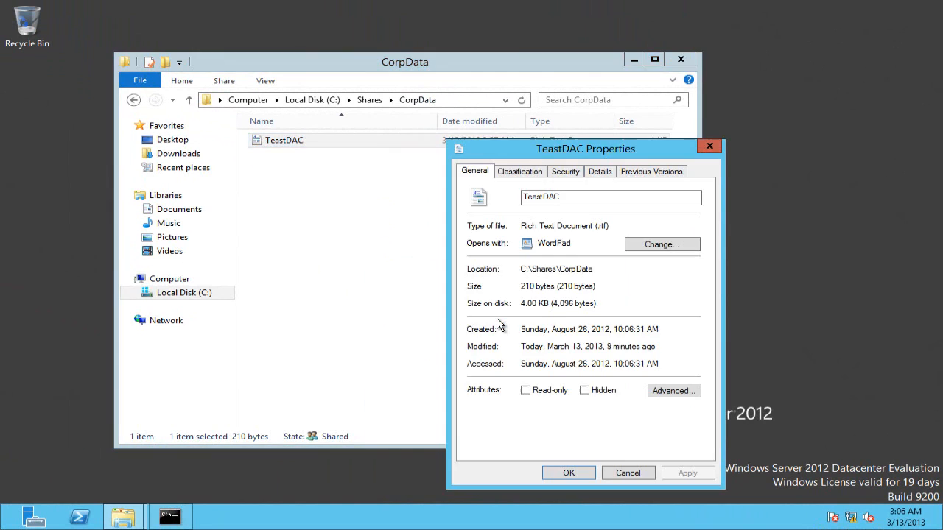
{"action": "left_click", "coordinate": [519, 171]}
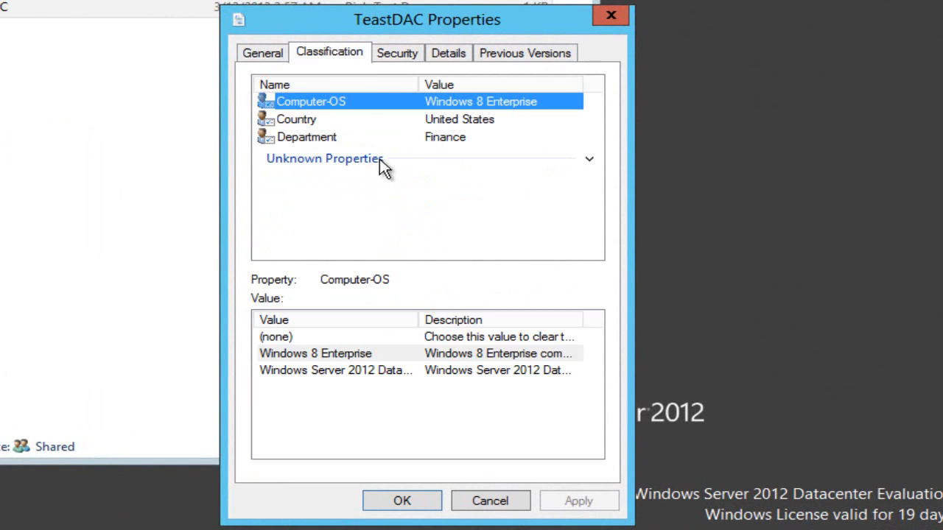
{"action": "mouse_move", "coordinate": [436, 121]}
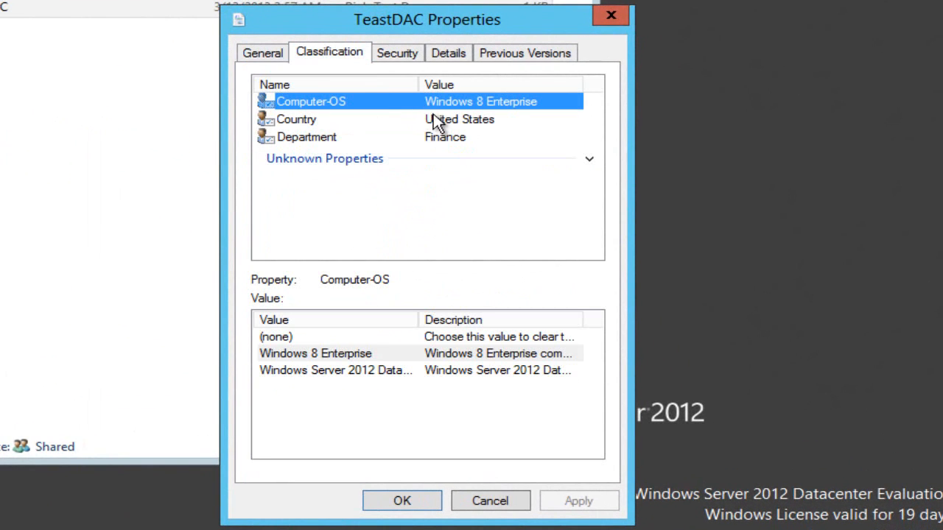
{"action": "mouse_move", "coordinate": [439, 141]}
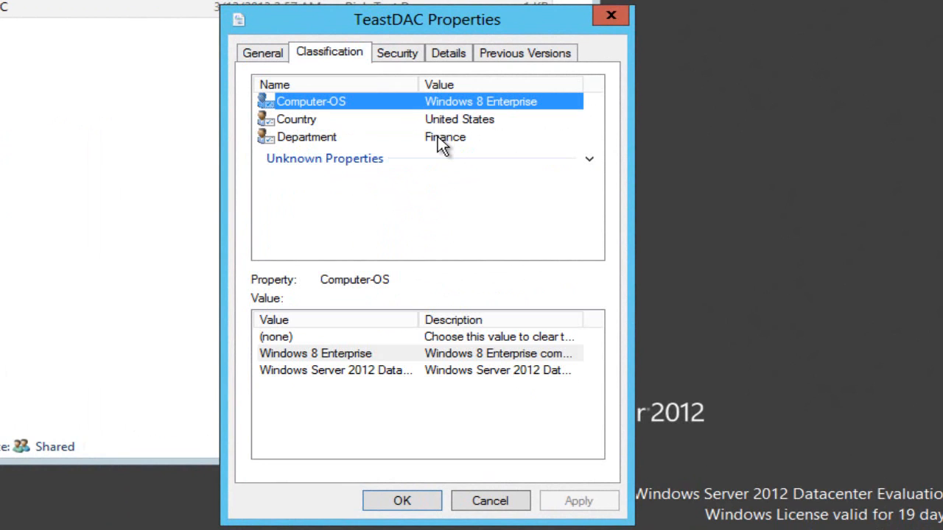
{"action": "mouse_move", "coordinate": [398, 67]}
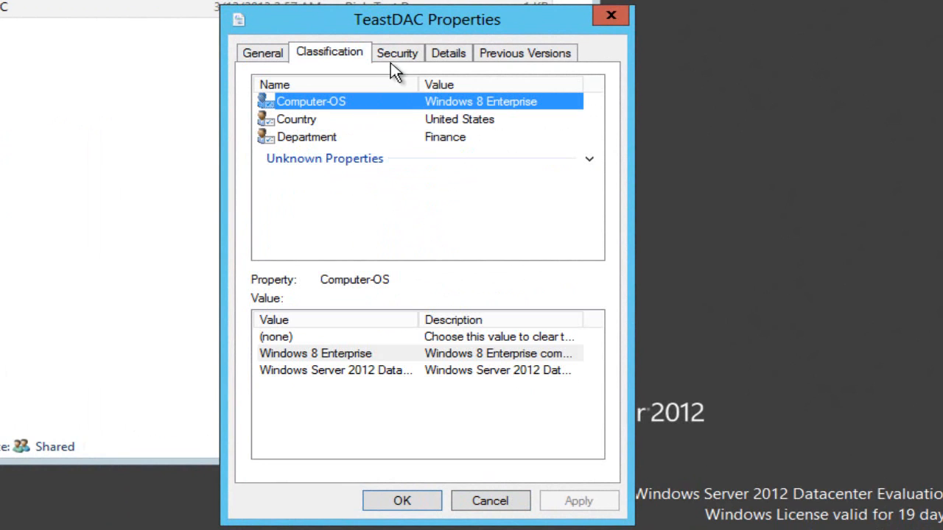
{"action": "left_click", "coordinate": [397, 54]}
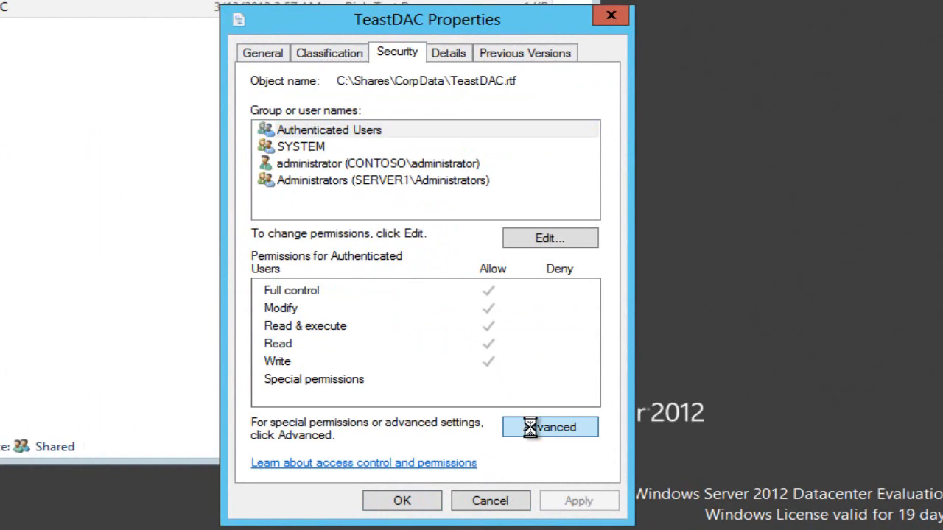
In TeastDAC's advanced security, review the Central Policy rules and move to Effective Access
{"action": "left_click", "coordinate": [549, 427]}
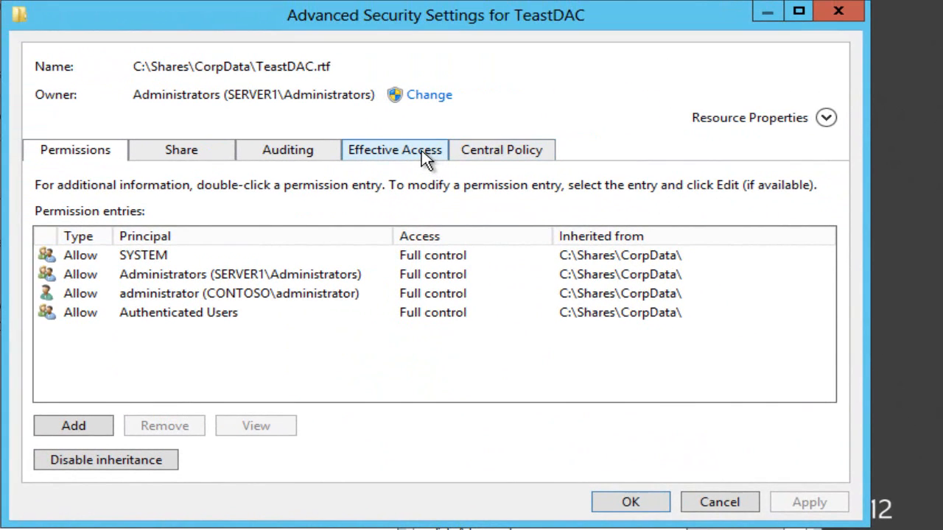
{"action": "left_click", "coordinate": [501, 150]}
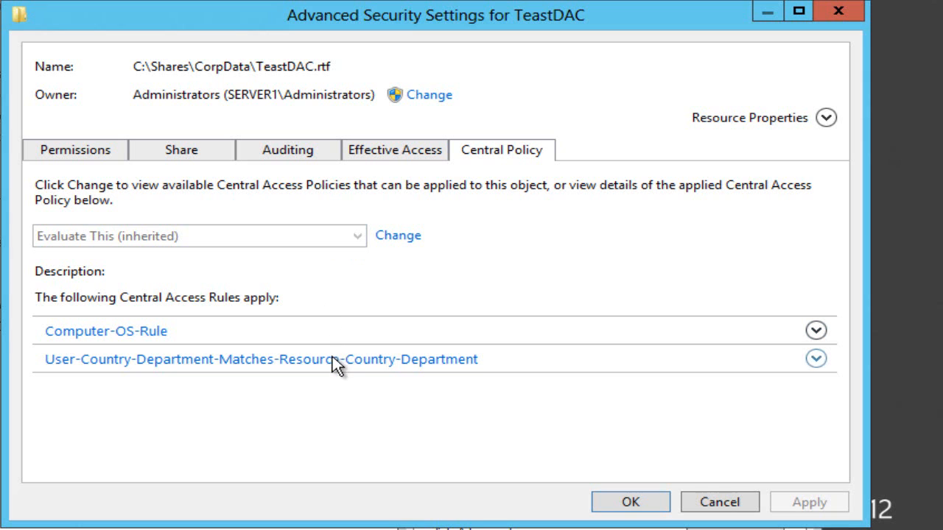
{"action": "left_click", "coordinate": [395, 150]}
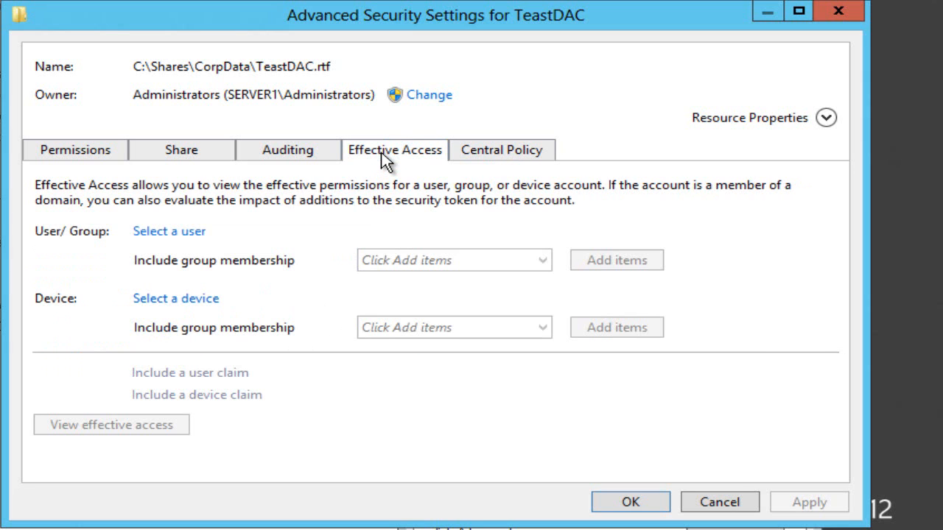
Select user ben and device win8 for the effective access evaluation
{"action": "left_click", "coordinate": [168, 230]}
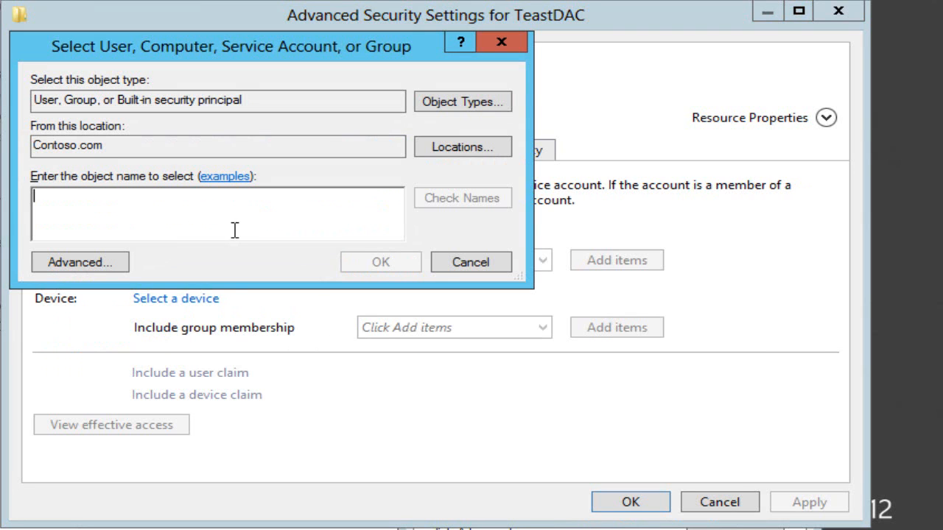
{"action": "type", "text": "ben"}
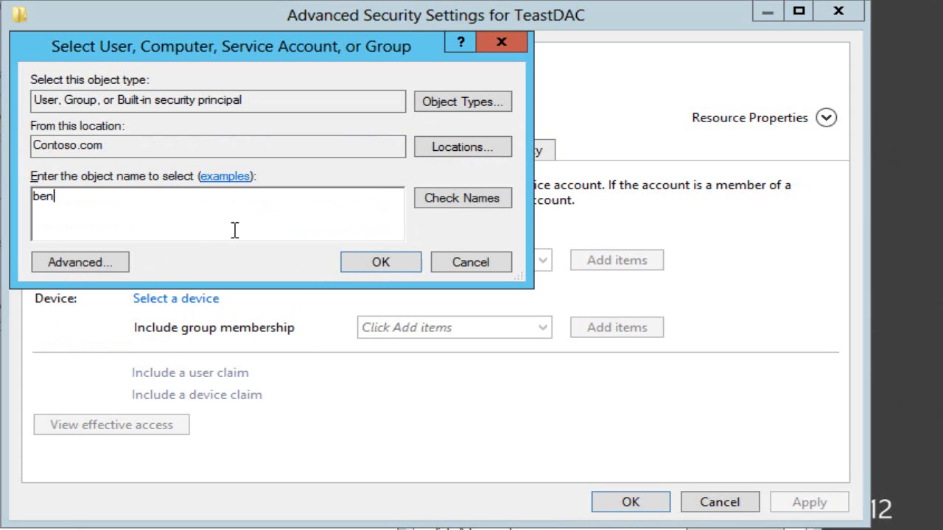
{"action": "left_click", "coordinate": [462, 197]}
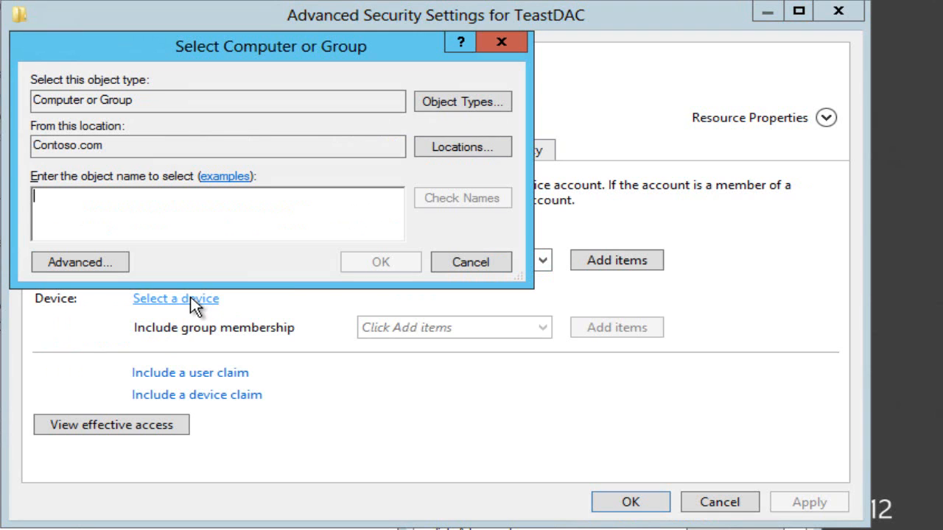
{"action": "type", "text": "win8"}
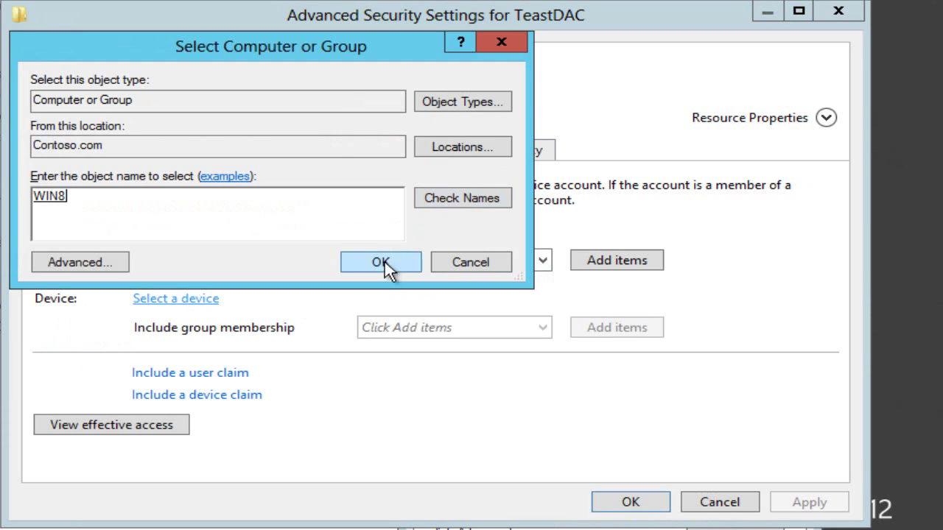
{"action": "left_click", "coordinate": [380, 262]}
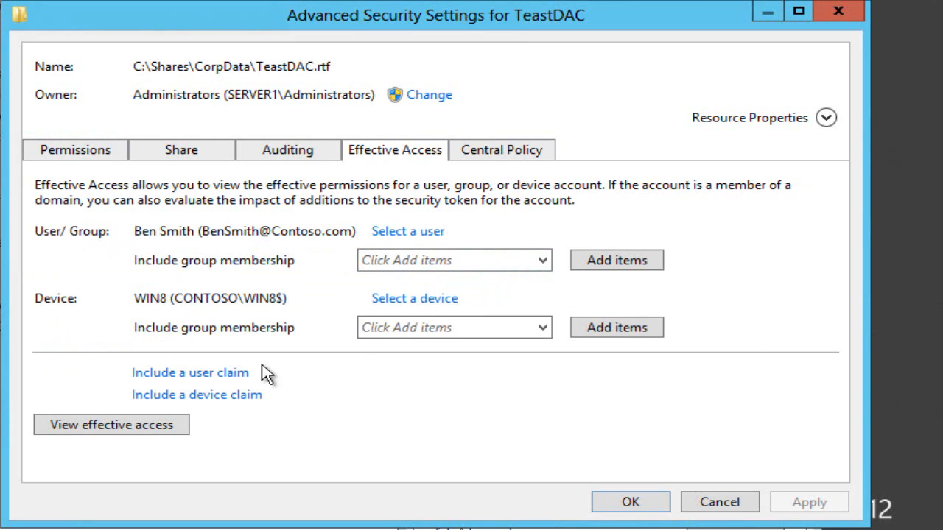
{"action": "left_click", "coordinate": [112, 425]}
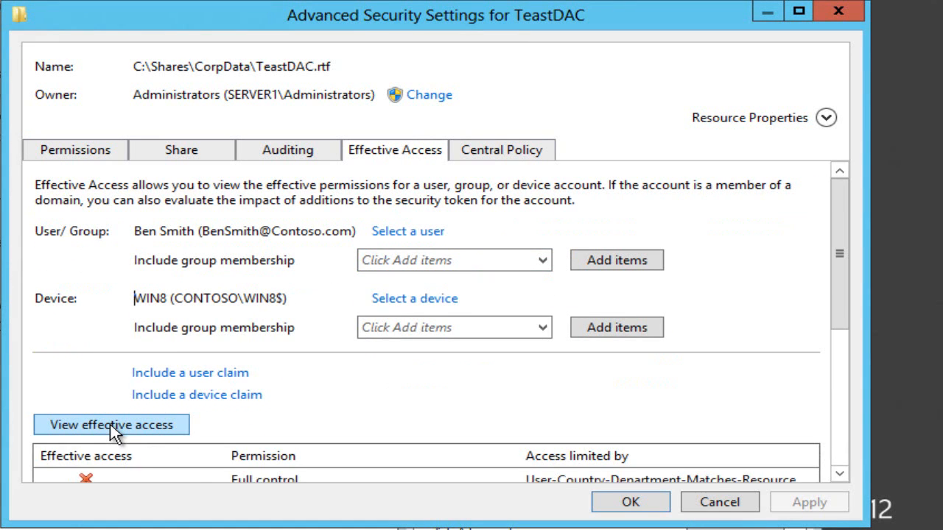
{"action": "scroll", "scroll_direction": "down", "scroll_amount": 3}
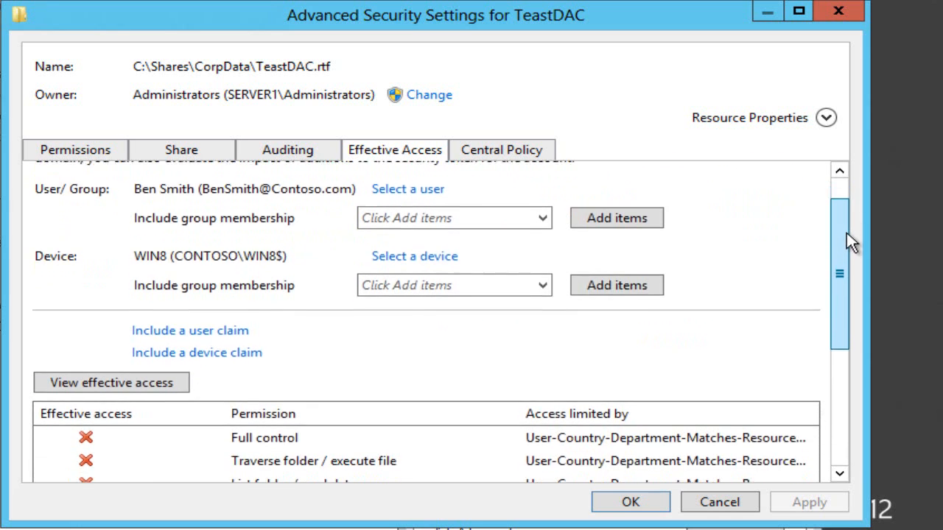
{"action": "scroll", "scroll_direction": "down", "scroll_amount": 3}
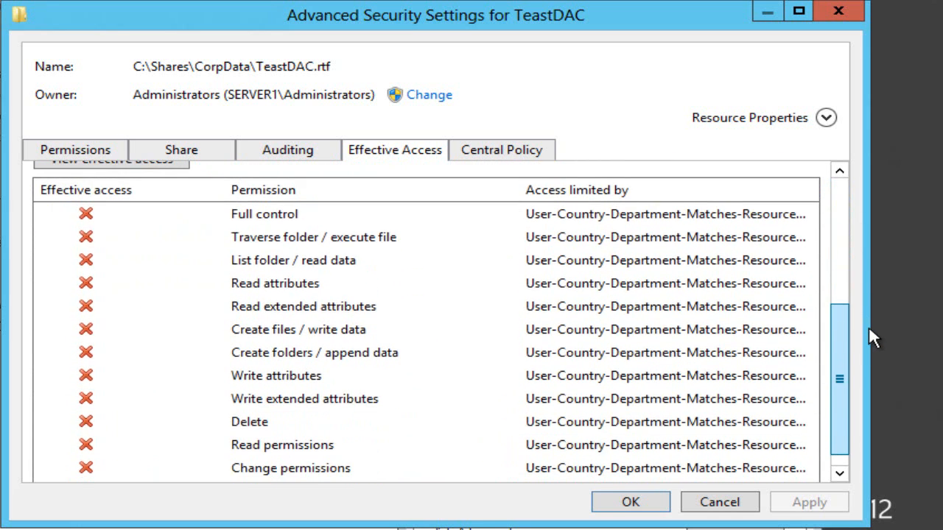
{"action": "scroll", "scroll_direction": "up", "scroll_amount": 3}
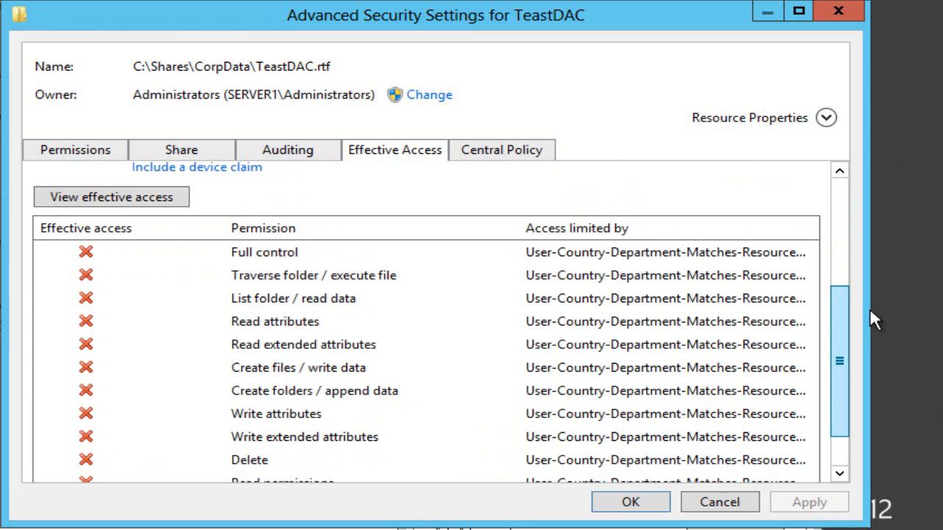
{"action": "scroll", "scroll_direction": "up", "scroll_amount": 3}
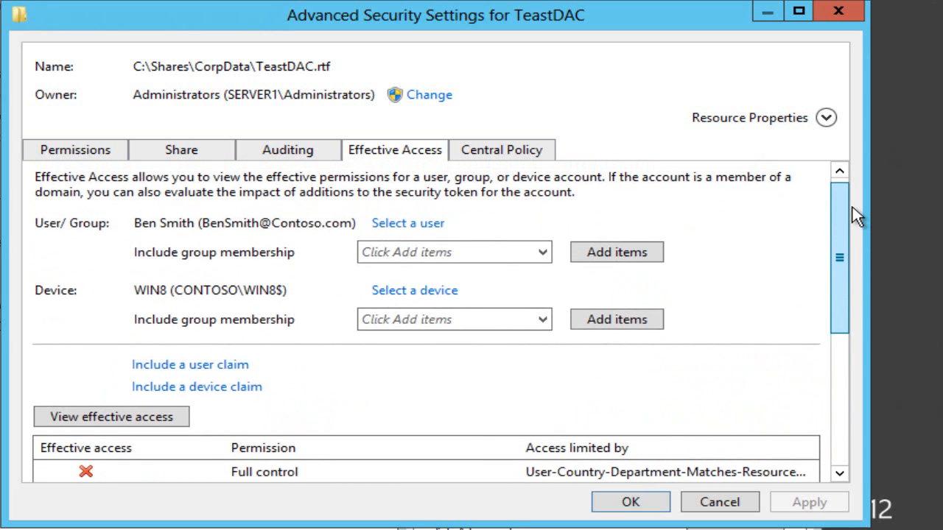
{"action": "mouse_move", "coordinate": [408, 224]}
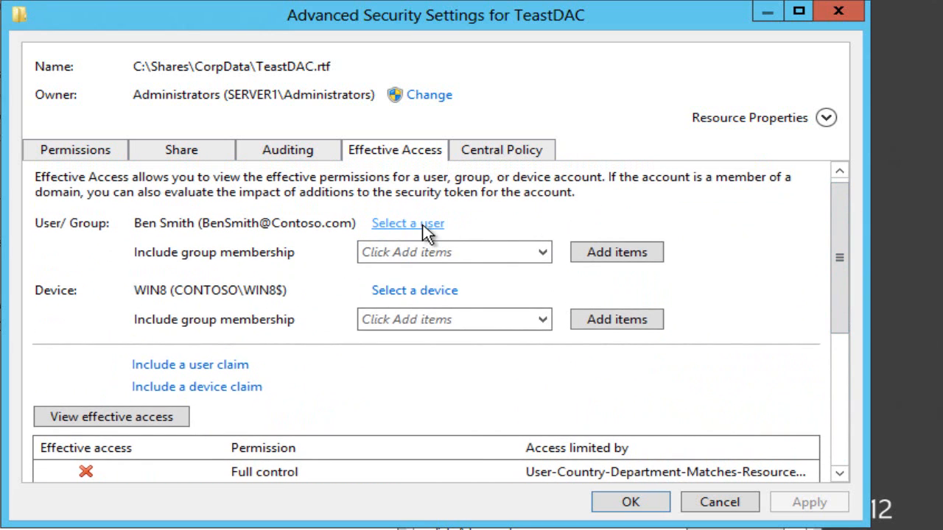
Switch the evaluated user to Alice Ciccu by resolving the partial name 'alic'
{"action": "left_click", "coordinate": [406, 224]}
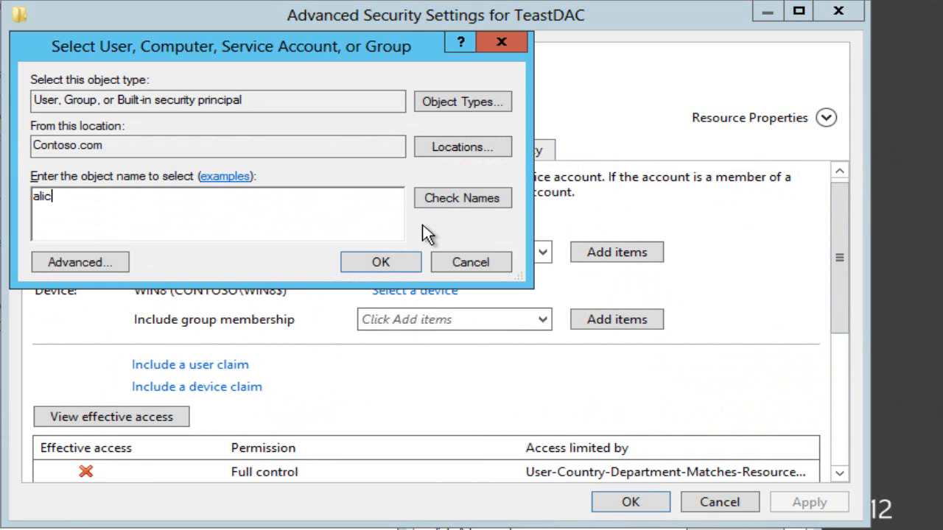
{"action": "left_click", "coordinate": [462, 197]}
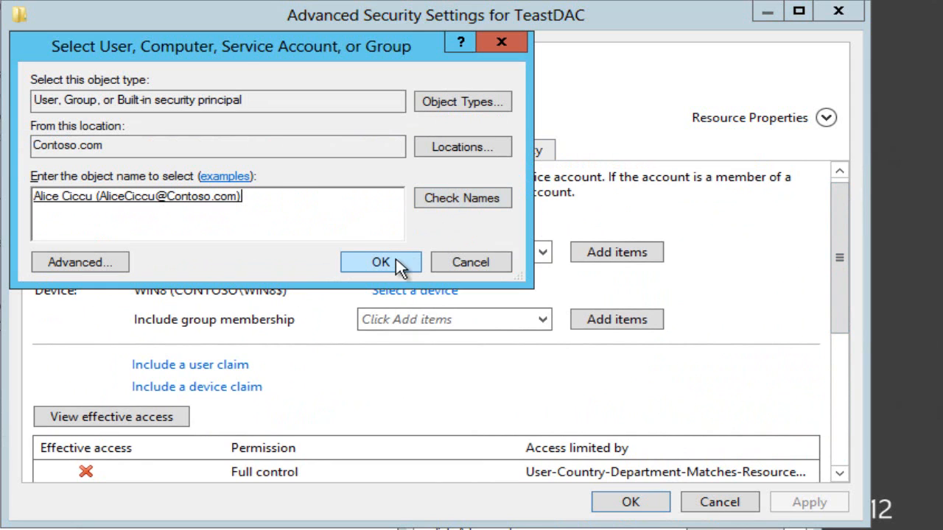
{"action": "left_click", "coordinate": [380, 262]}
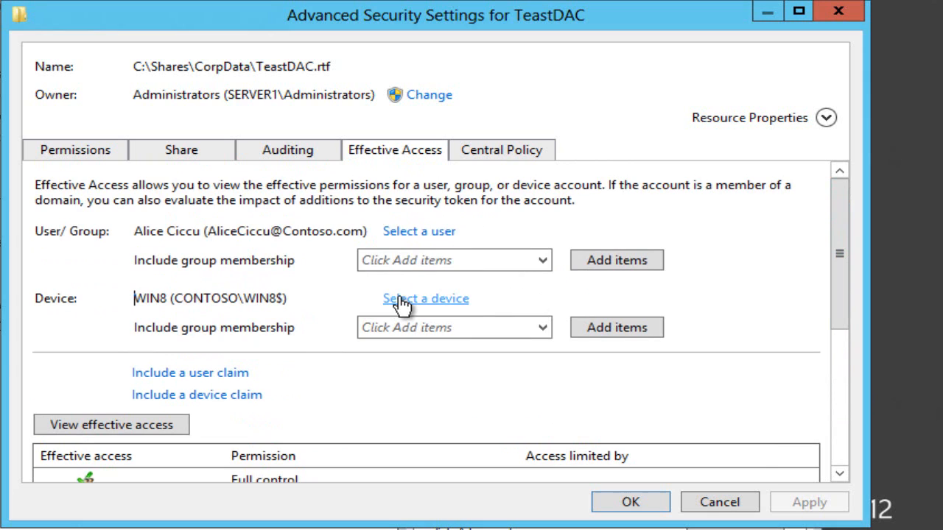
Evaluate Alice Ciccu on device WINDOWSXP, showing full control denied by Computer-OS-Rule
{"action": "left_click", "coordinate": [425, 297]}
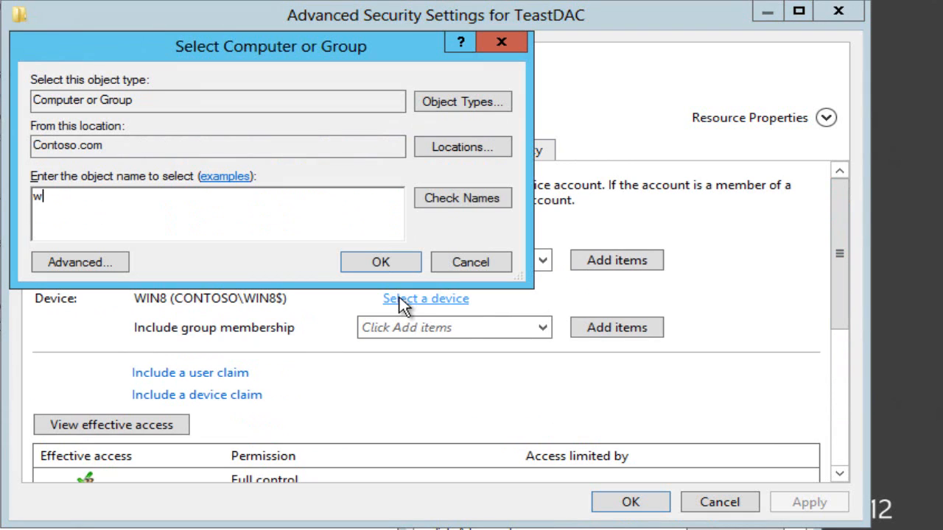
{"action": "type", "text": "indowsxp"}
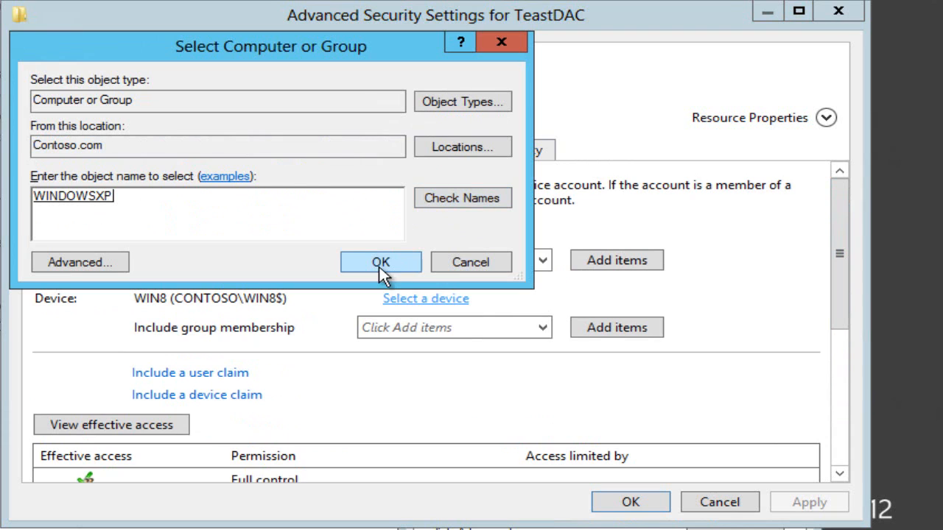
{"action": "left_click", "coordinate": [380, 262]}
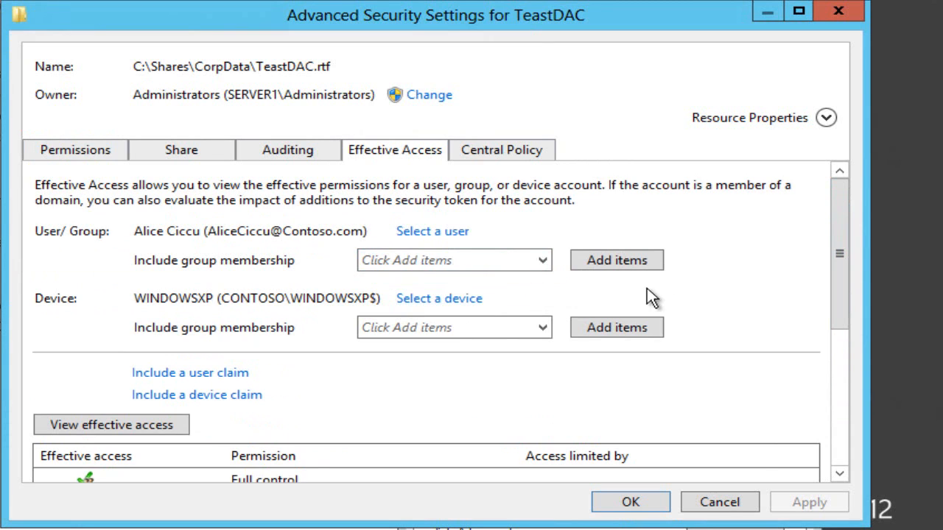
{"action": "left_click", "coordinate": [110, 425]}
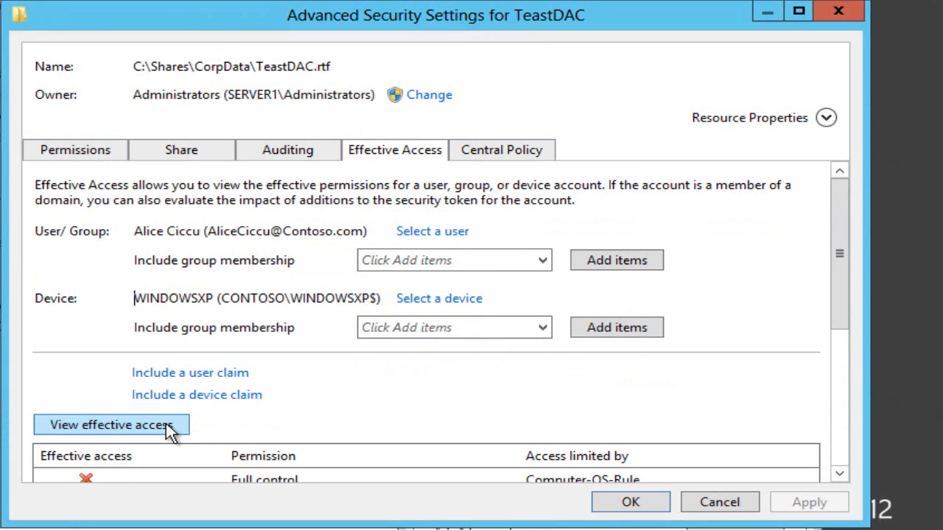